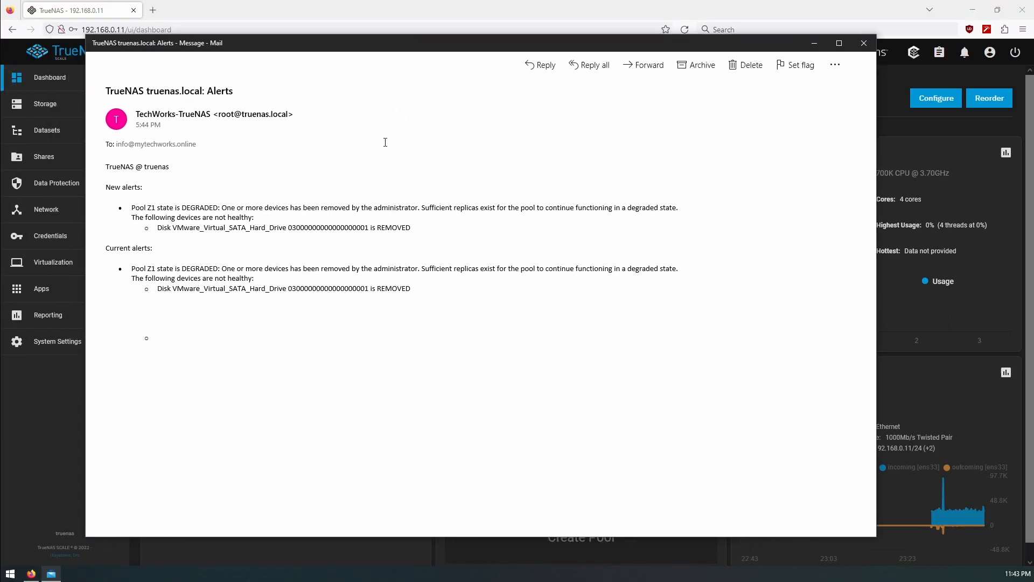
mouse_move(285, 173)
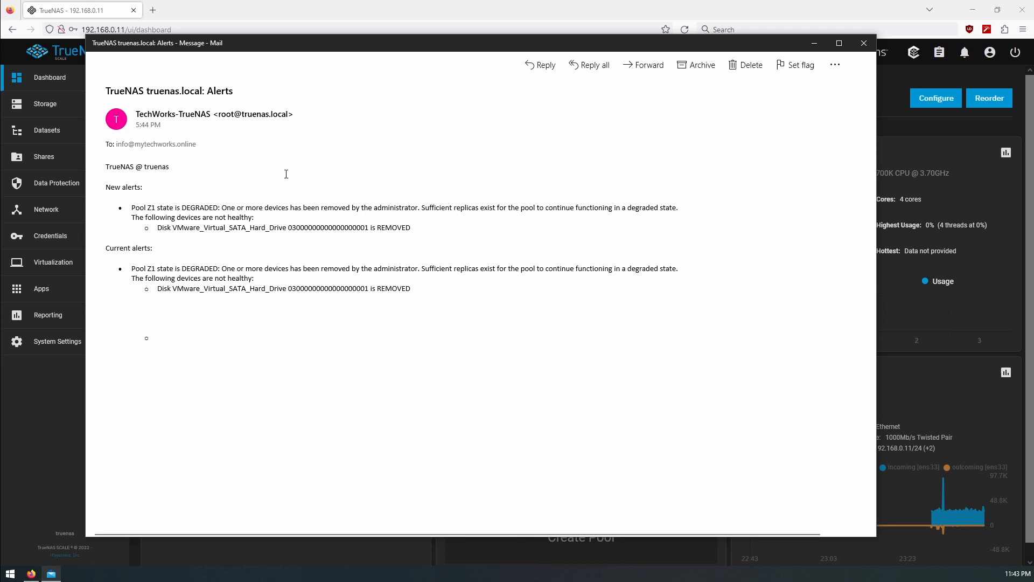
mouse_move(276, 168)
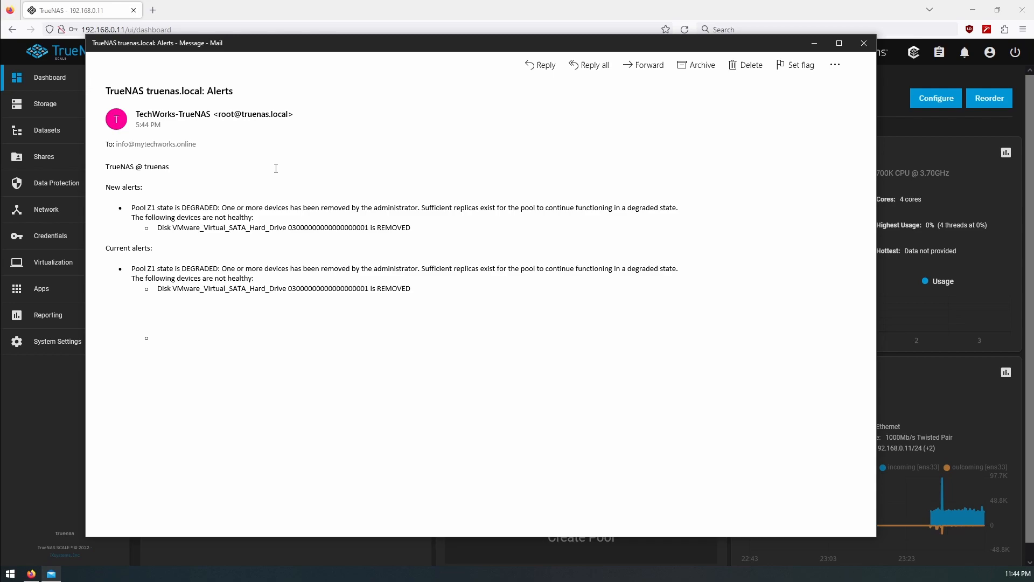
Browse the Advanced and General system settings pages, reviewing console, syslog, support and GUI details.
click(863, 42)
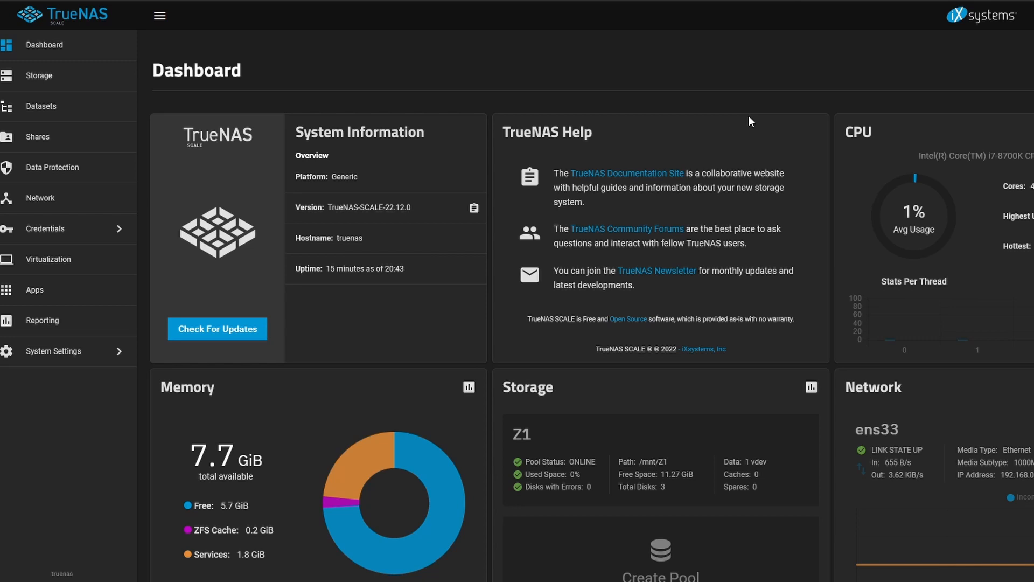
mouse_move(458, 233)
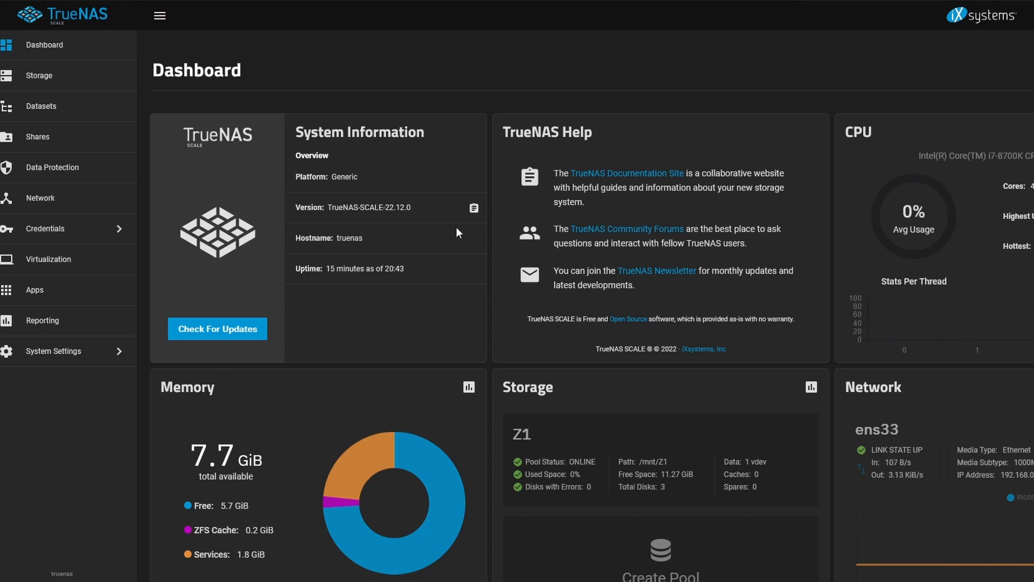
click(53, 350)
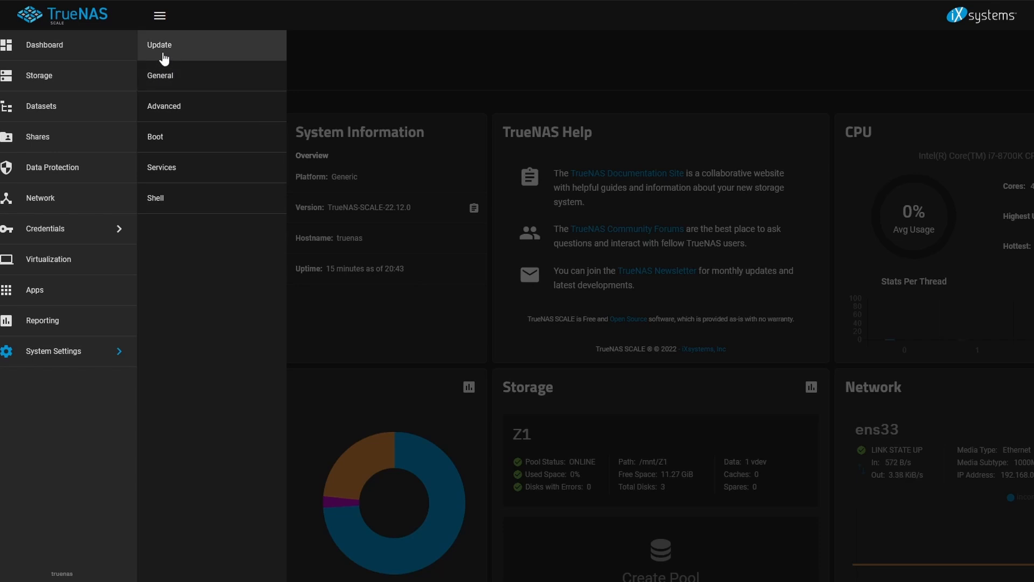
click(159, 44)
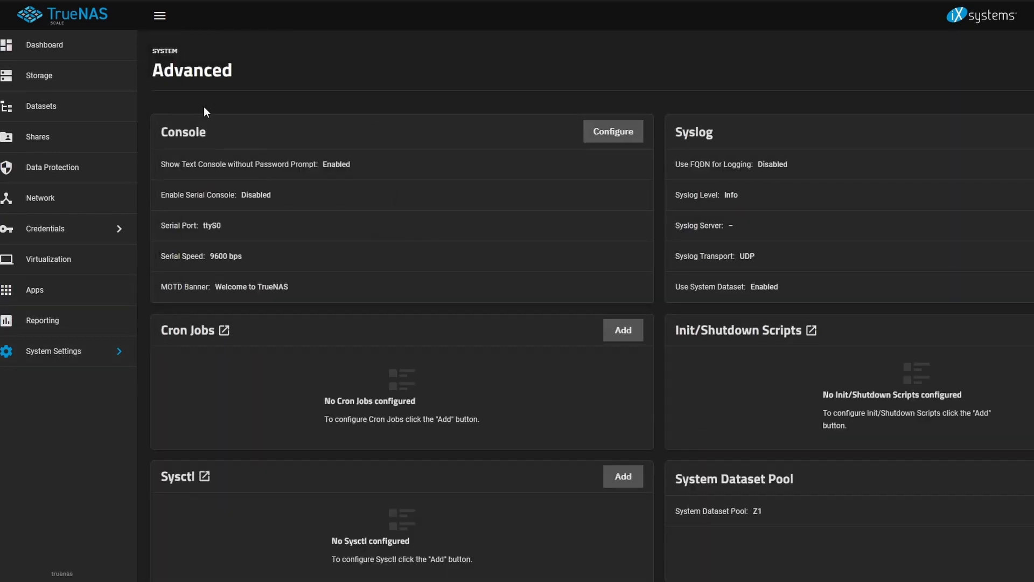
scroll(down, 3)
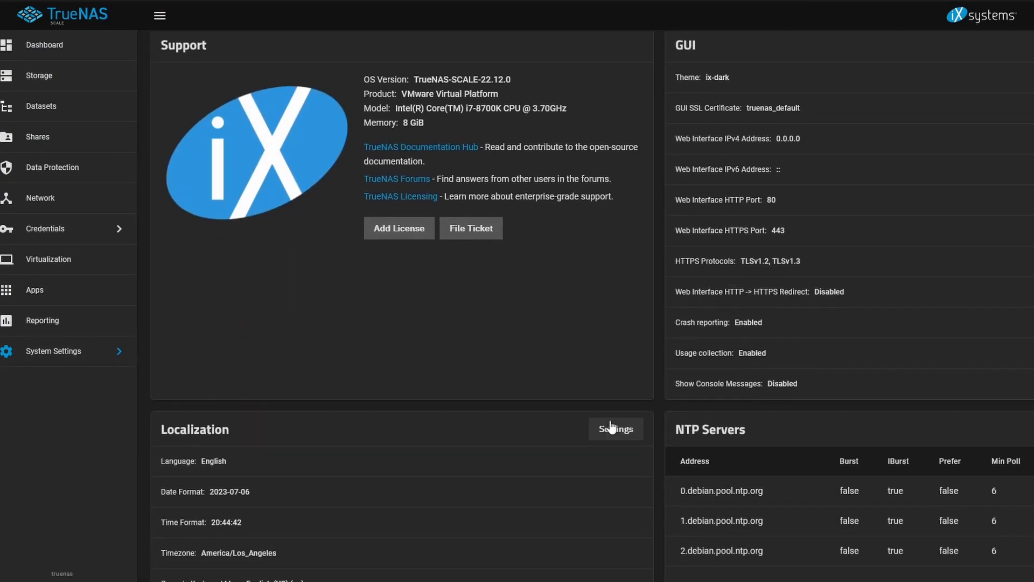
click(614, 429)
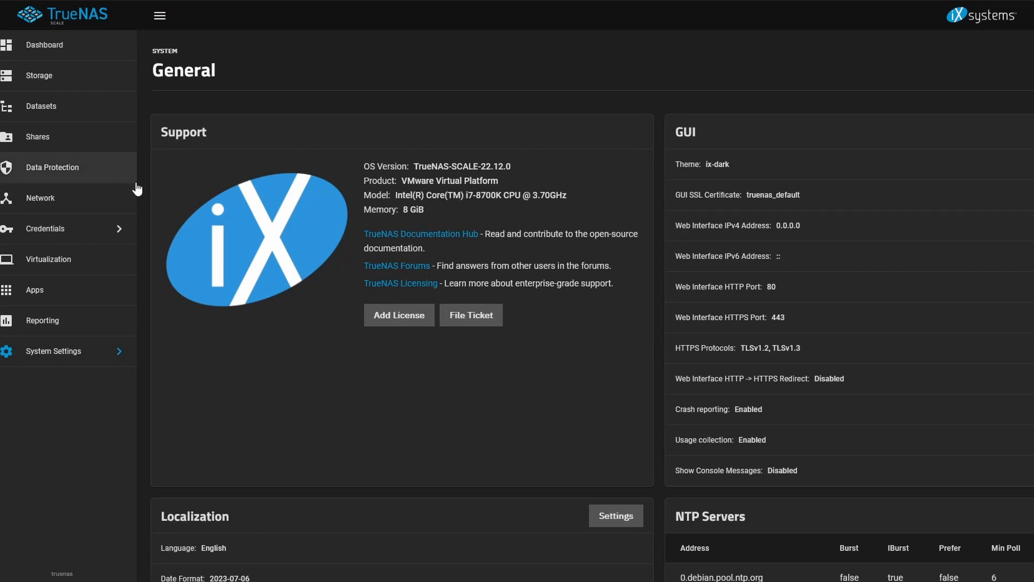
click(45, 228)
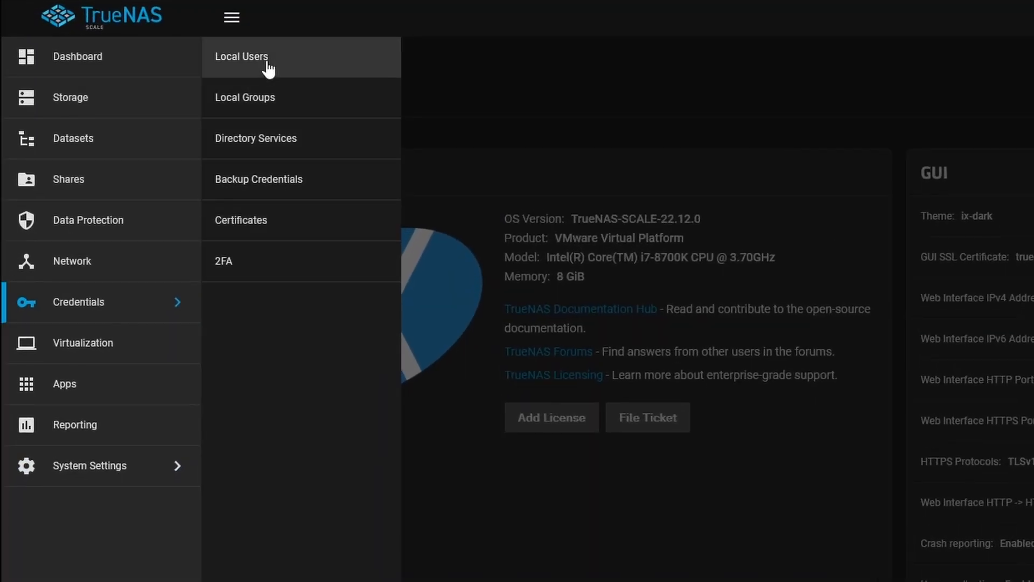
Inspect root's Edit User form and its Email field, then close it unchanged.
click(241, 56)
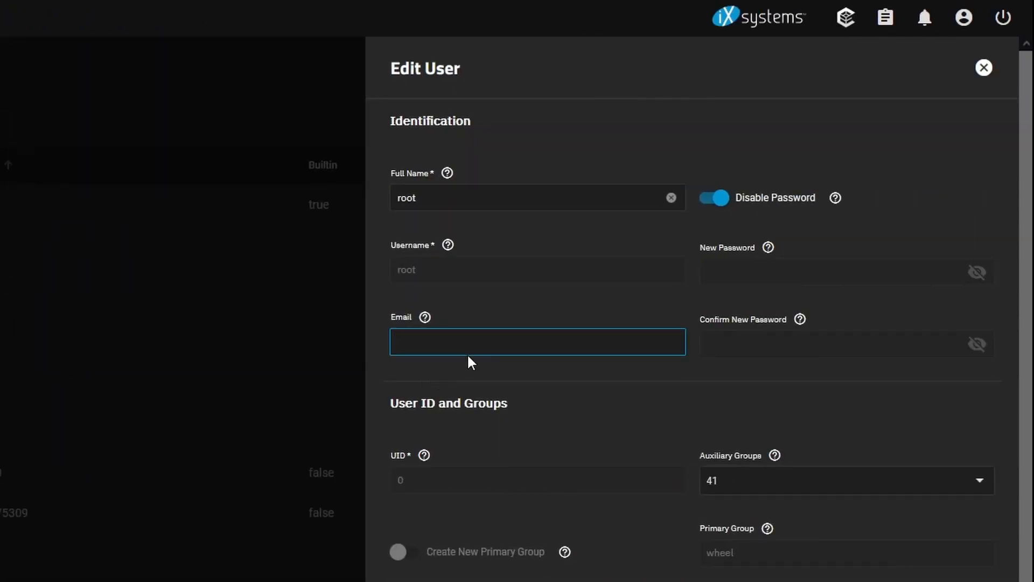
click(537, 341)
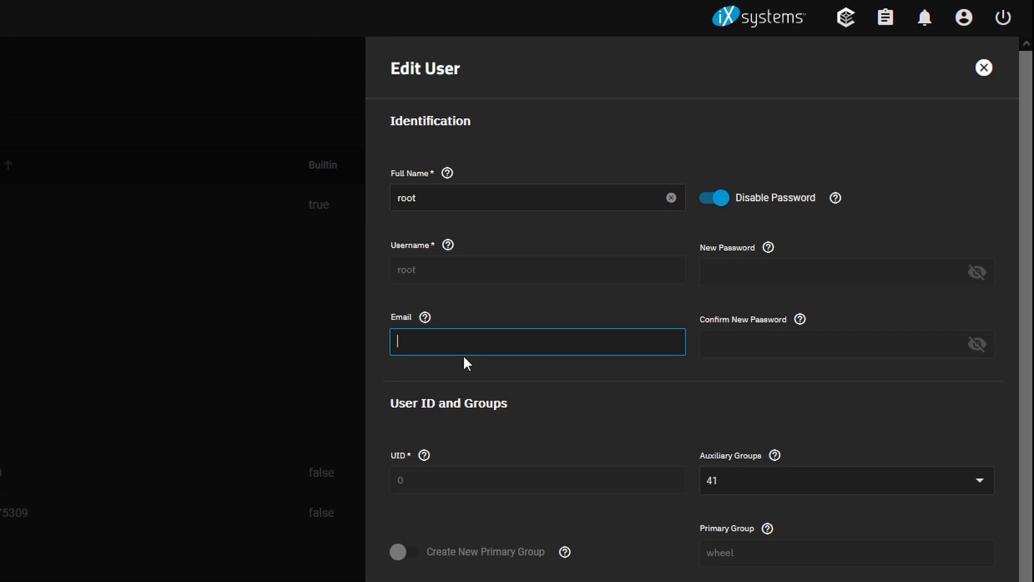
mouse_move(425, 335)
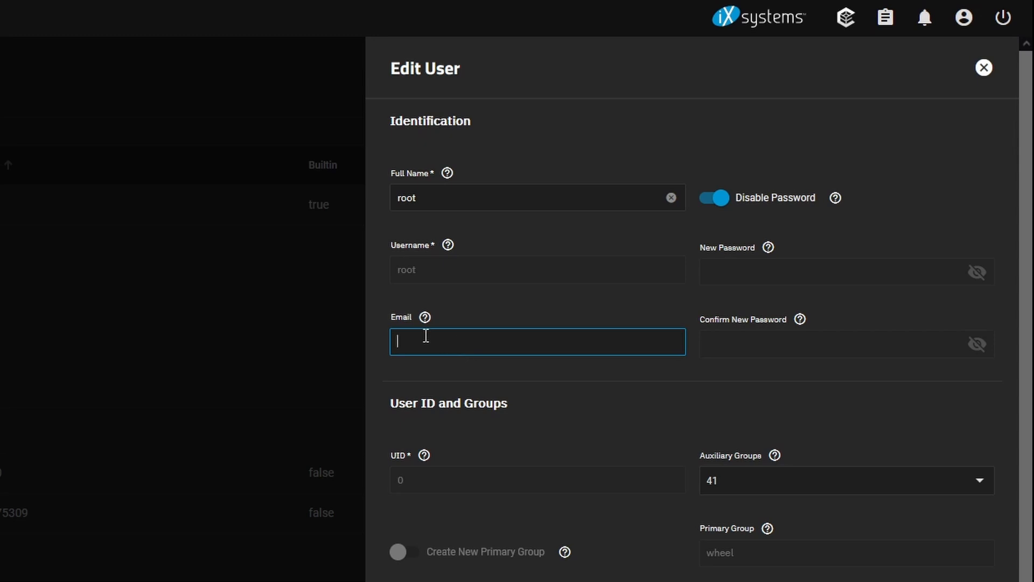
mouse_move(473, 335)
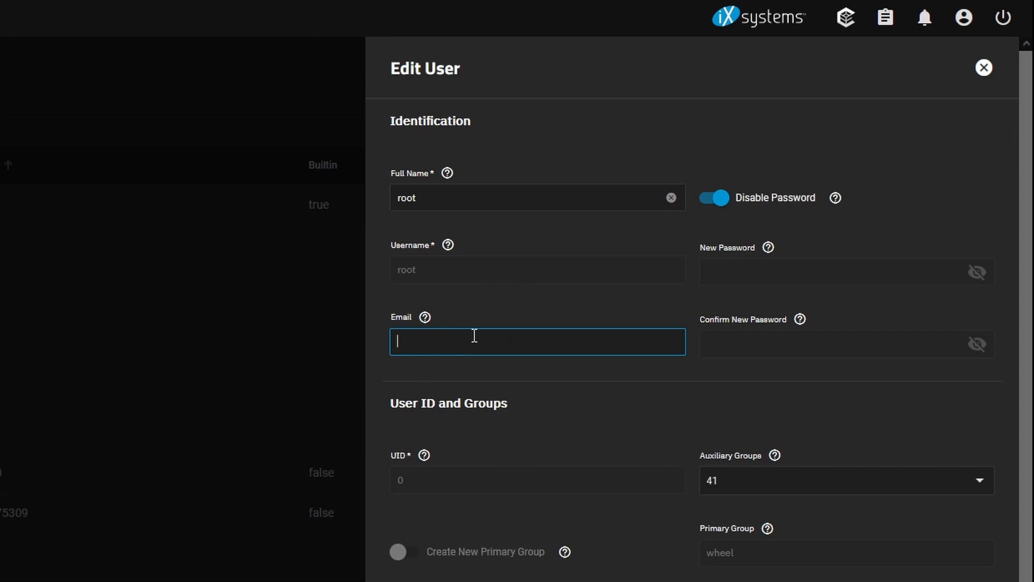
click(982, 67)
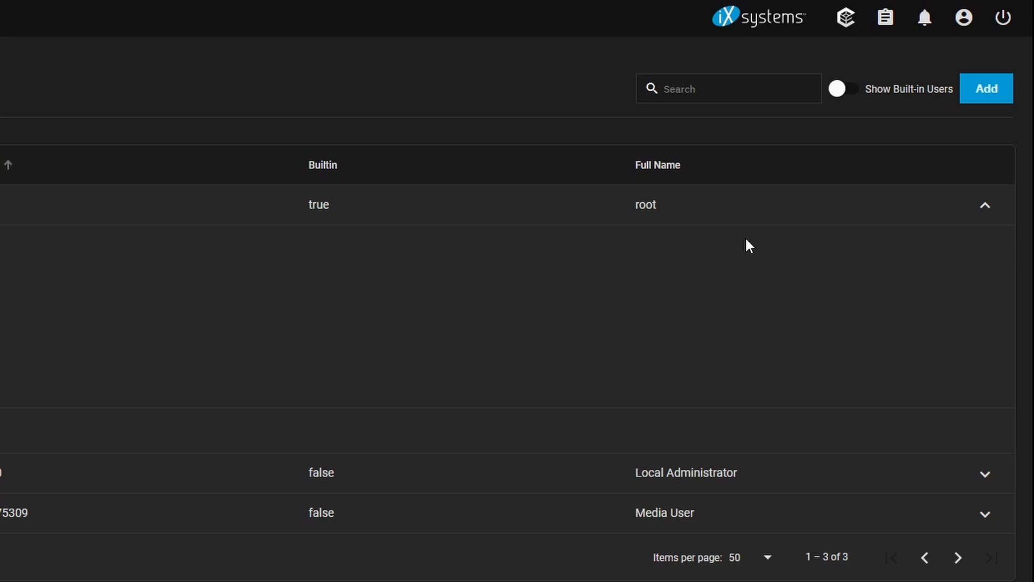
mouse_move(923, 17)
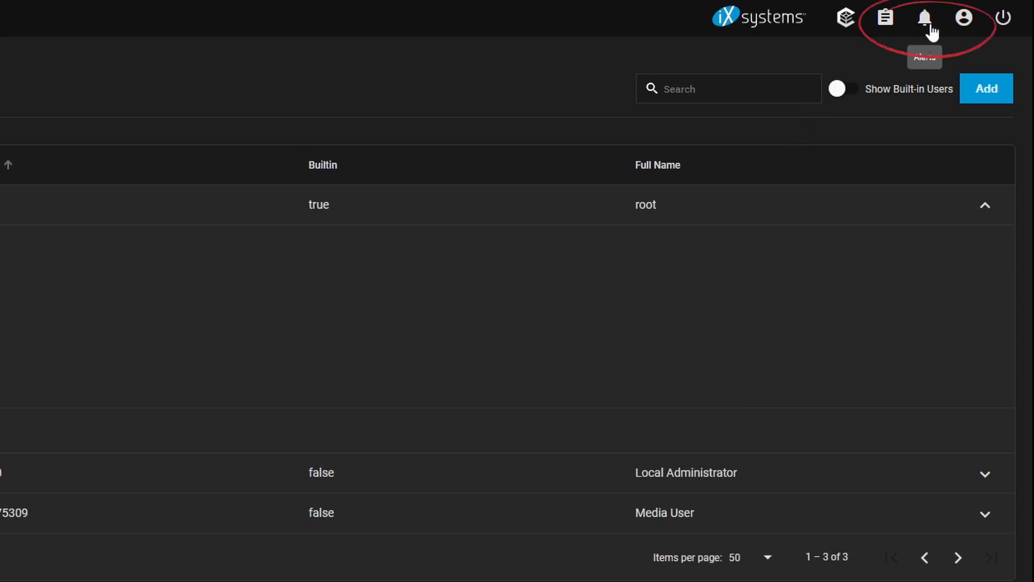
click(924, 17)
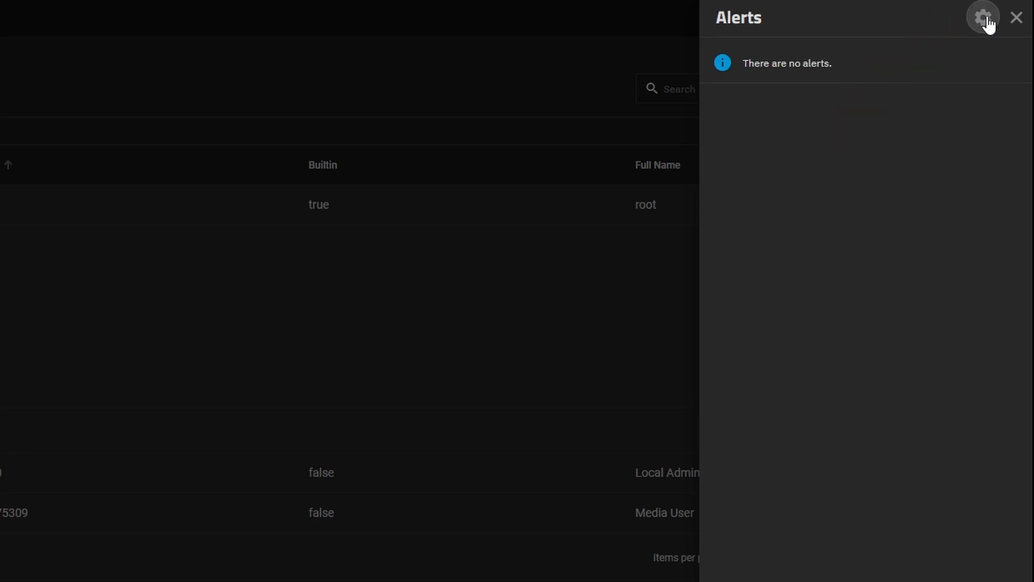
click(981, 18)
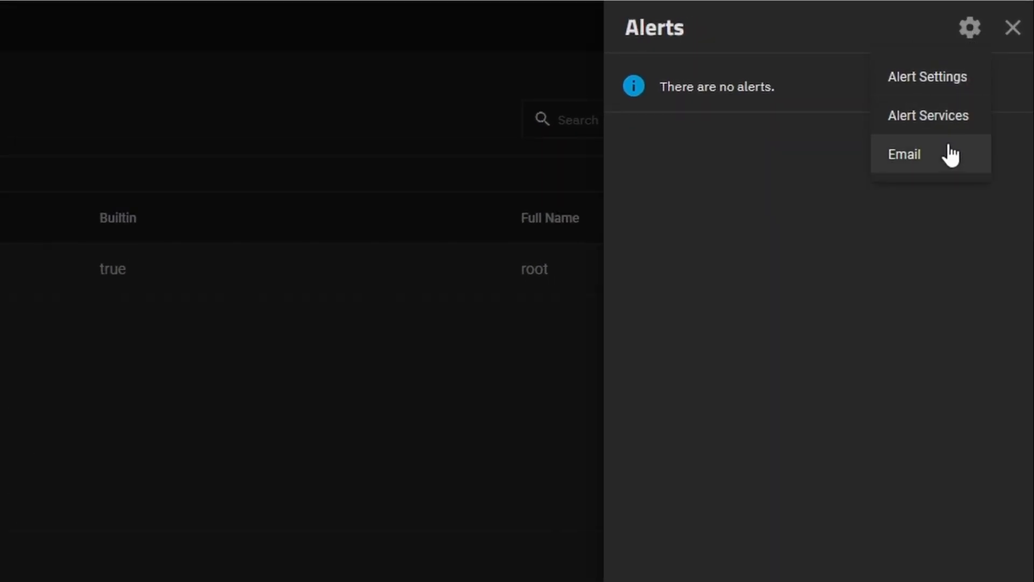
mouse_move(943, 82)
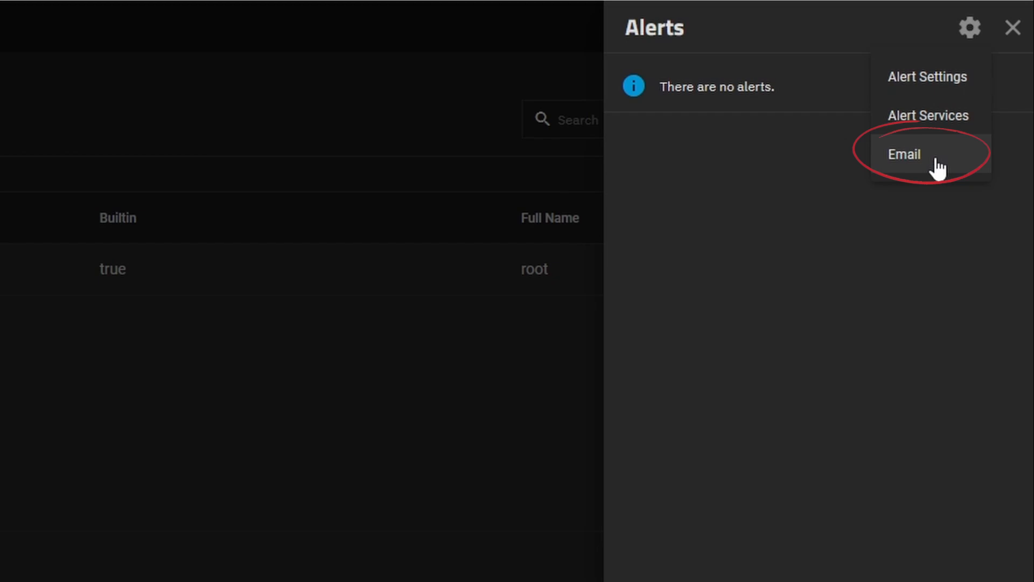
click(904, 154)
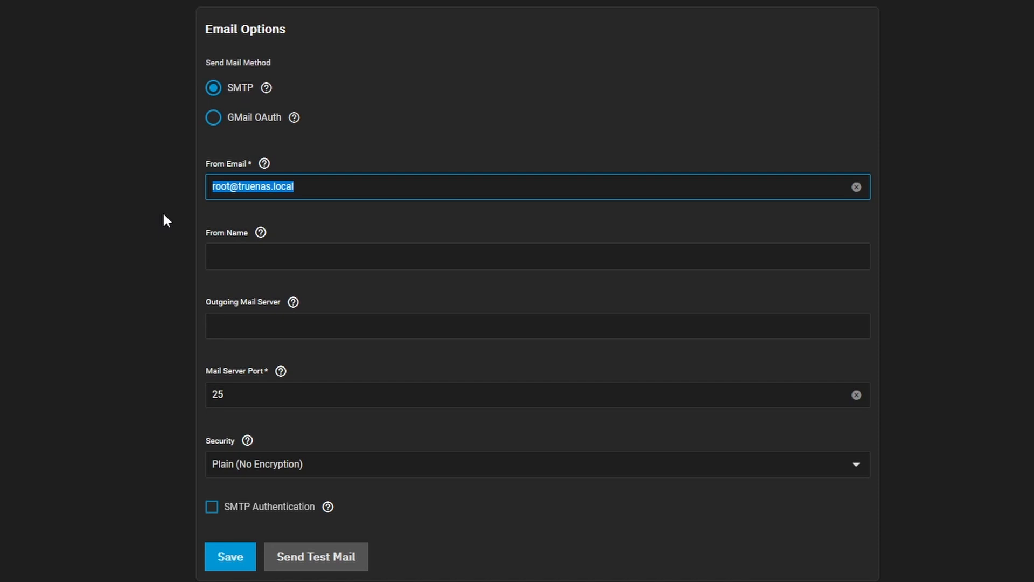
Enter the sender name 'TrueNas - Home' and move on to the Outgoing Mail Server field.
click(538, 257)
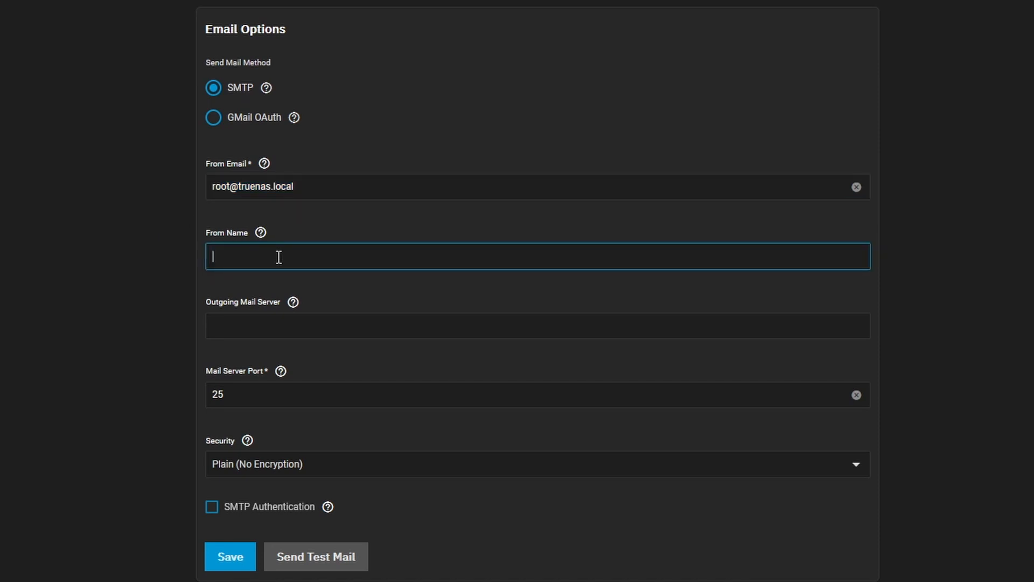
text(Trun)
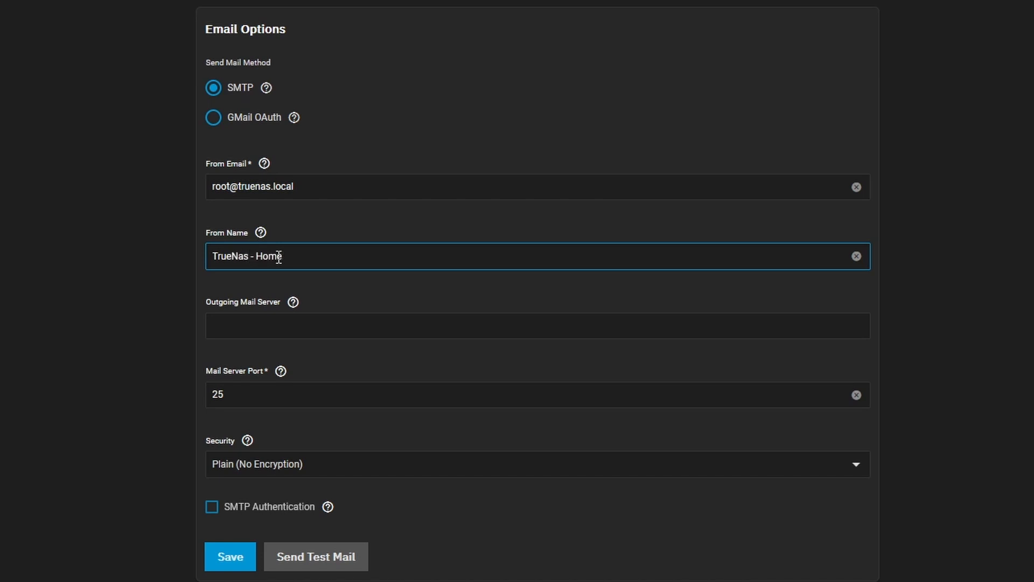
click(538, 325)
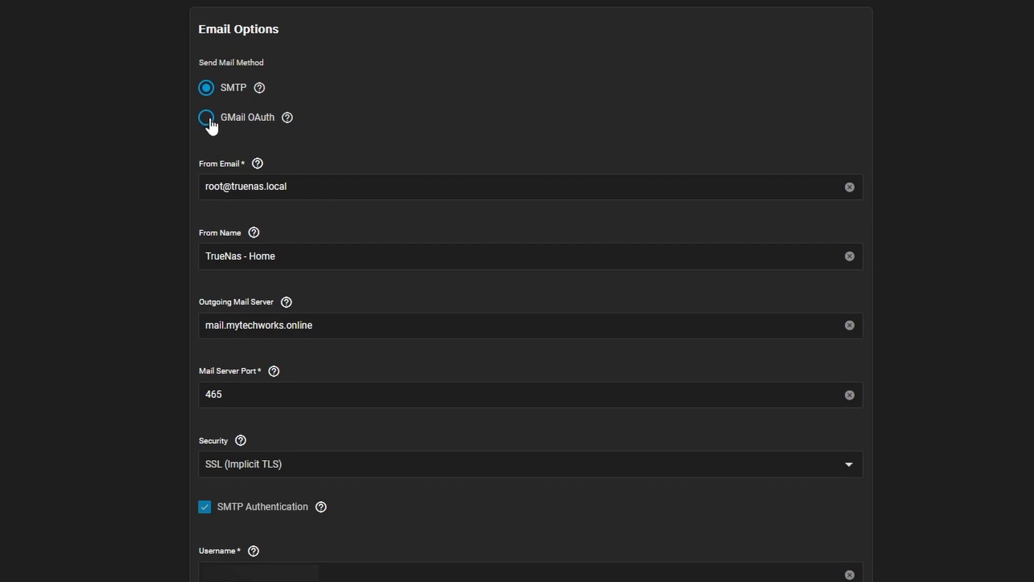
Switch the send method to GMail OAuth, start Google sign-in, then close the sign-in window.
click(206, 117)
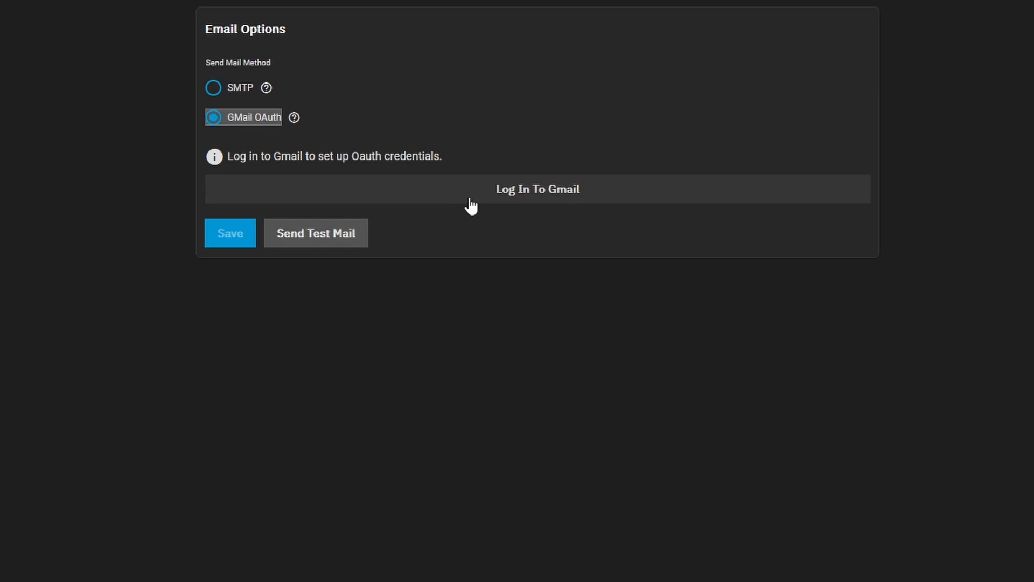
click(537, 188)
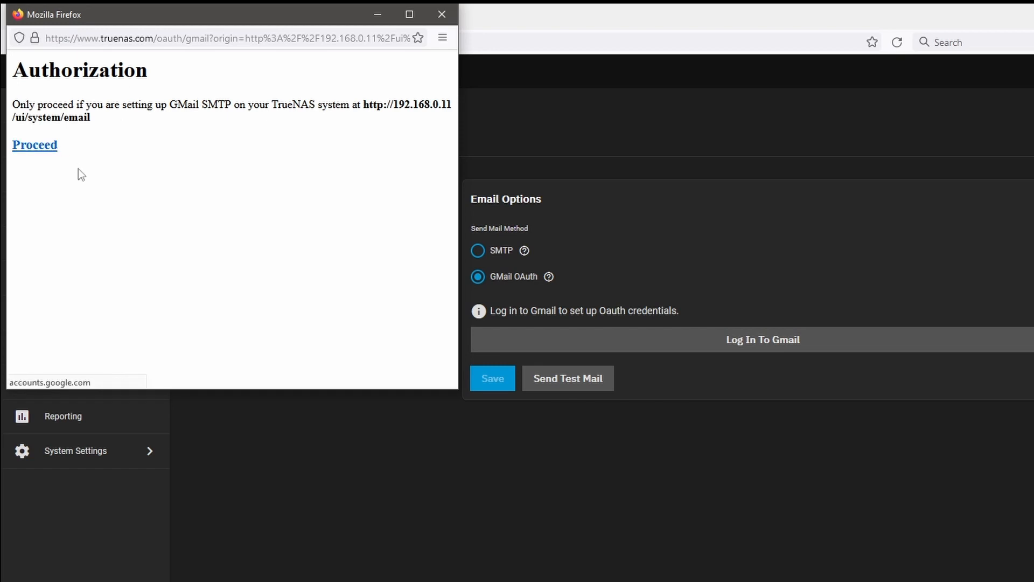
click(35, 144)
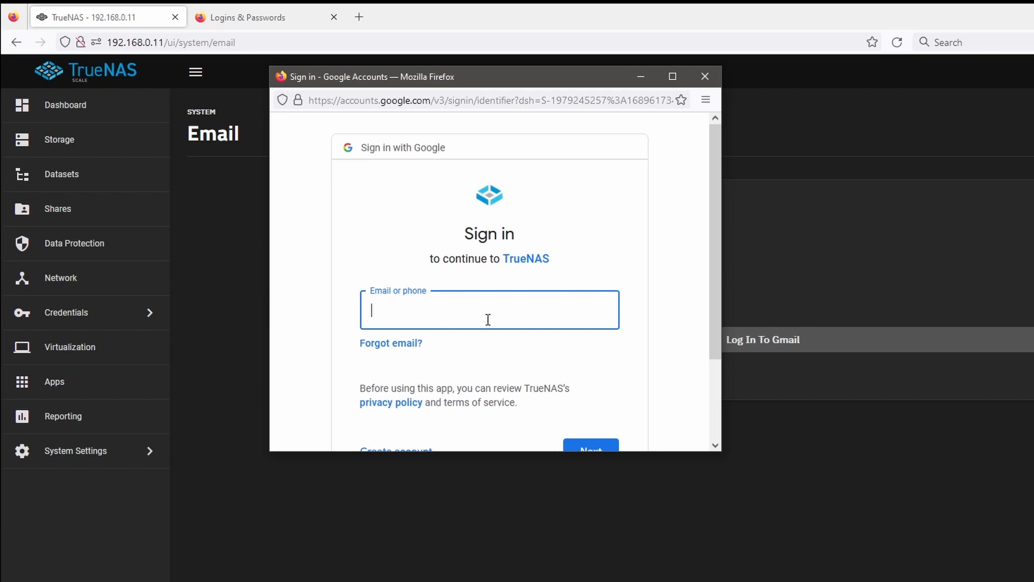
mouse_move(625, 119)
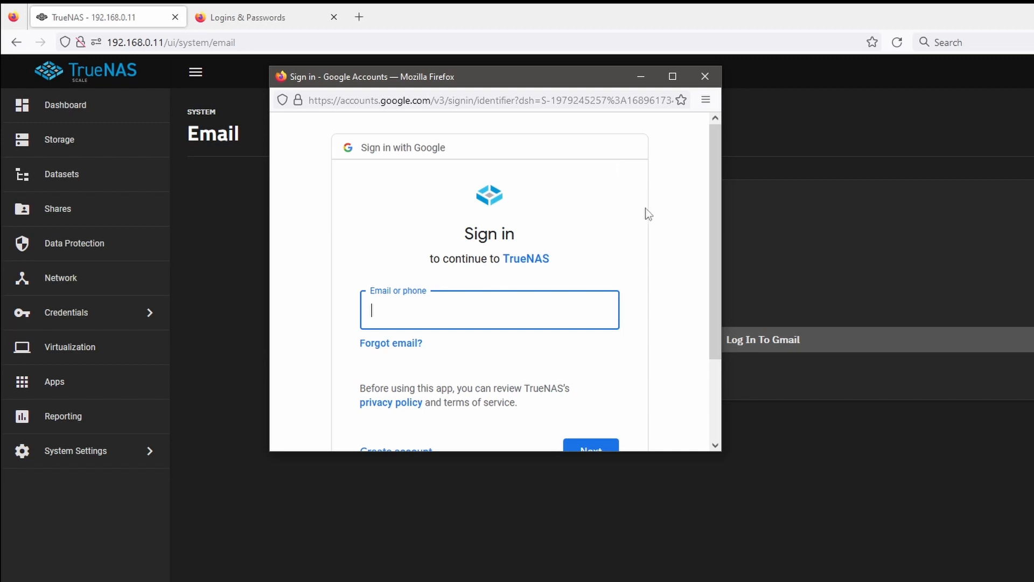
click(705, 76)
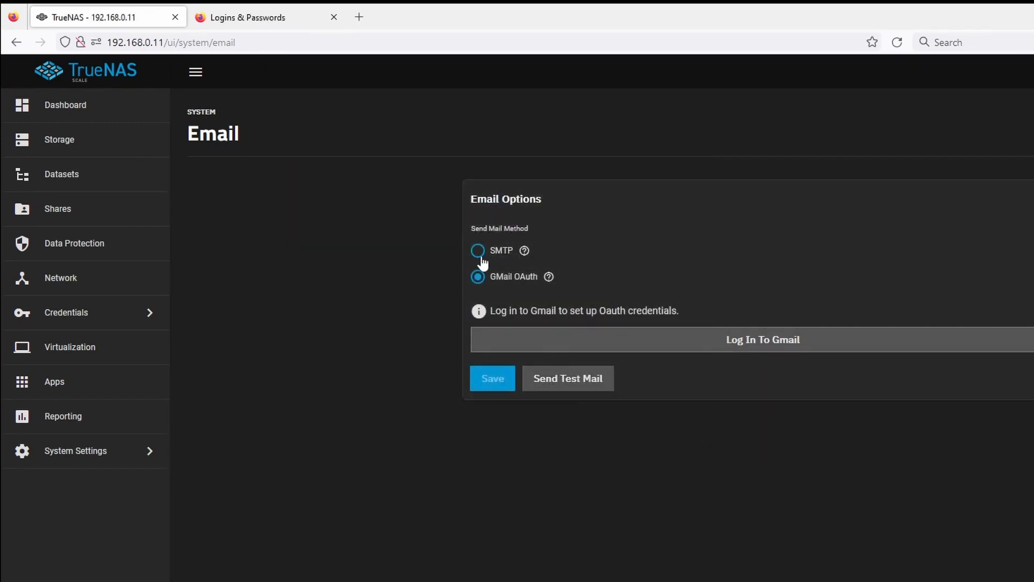
Switch the send method back to SMTP and scroll through its blank server settings.
click(478, 250)
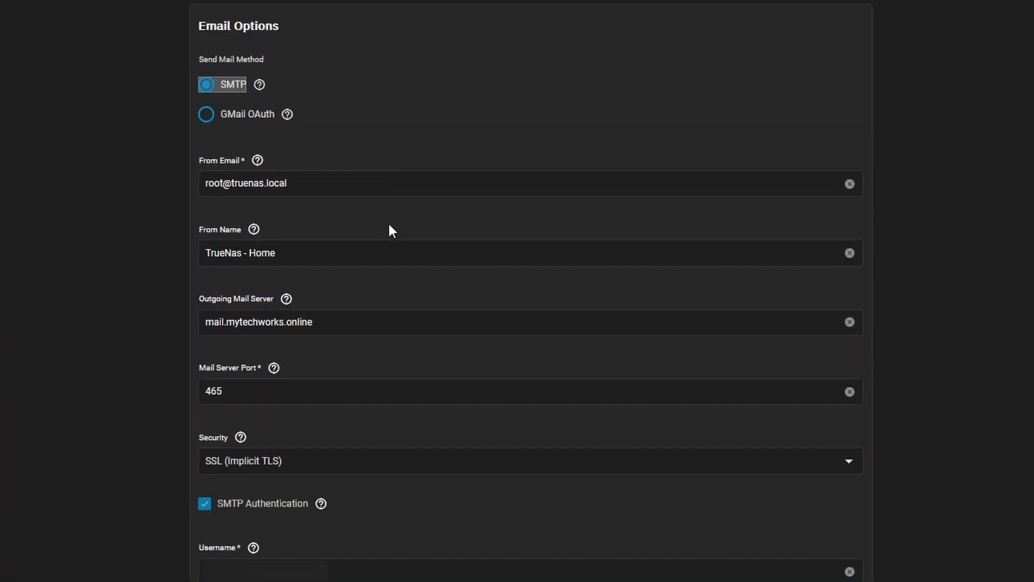
mouse_move(356, 349)
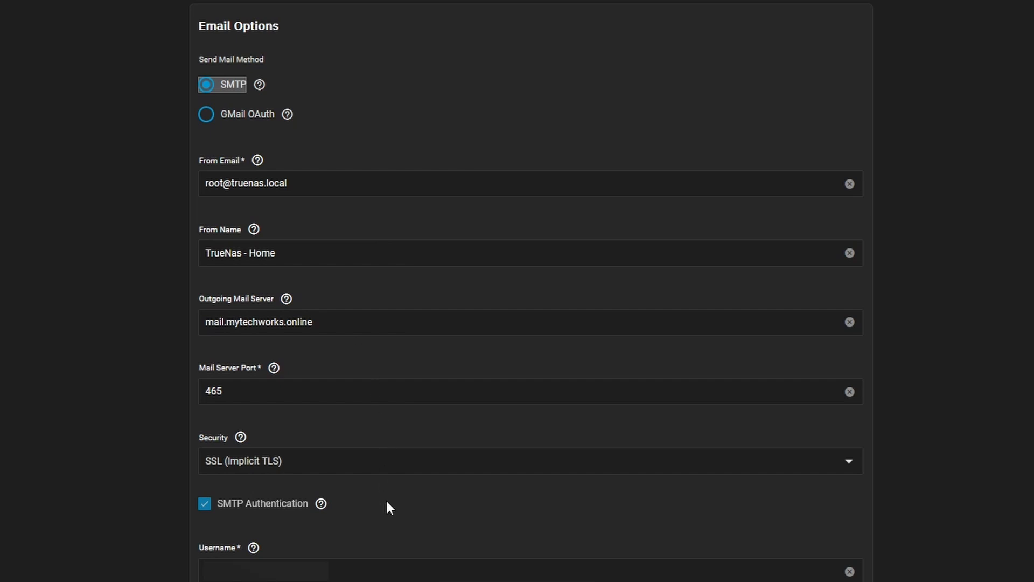
scroll(down, 3)
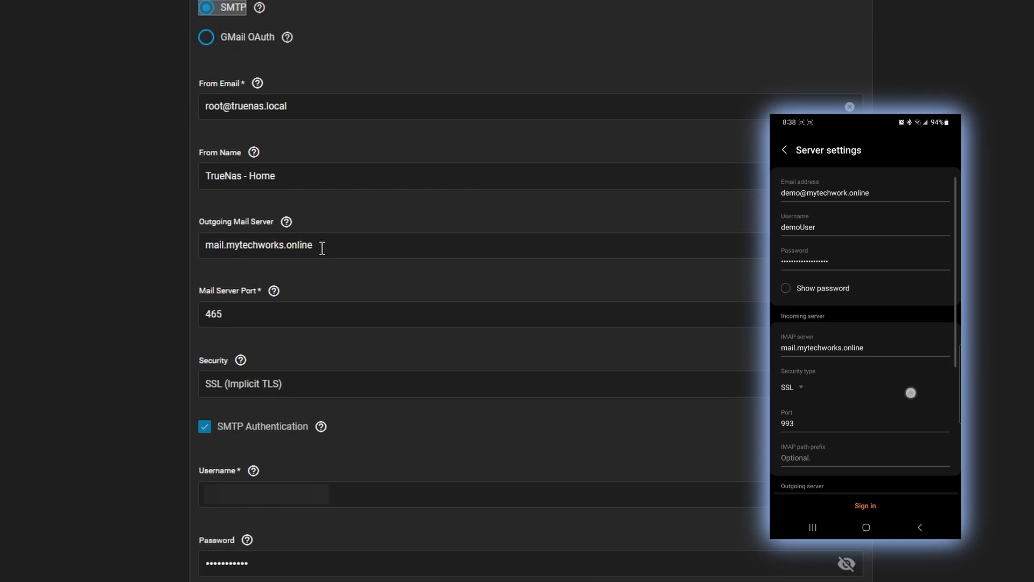
scroll(down, 3)
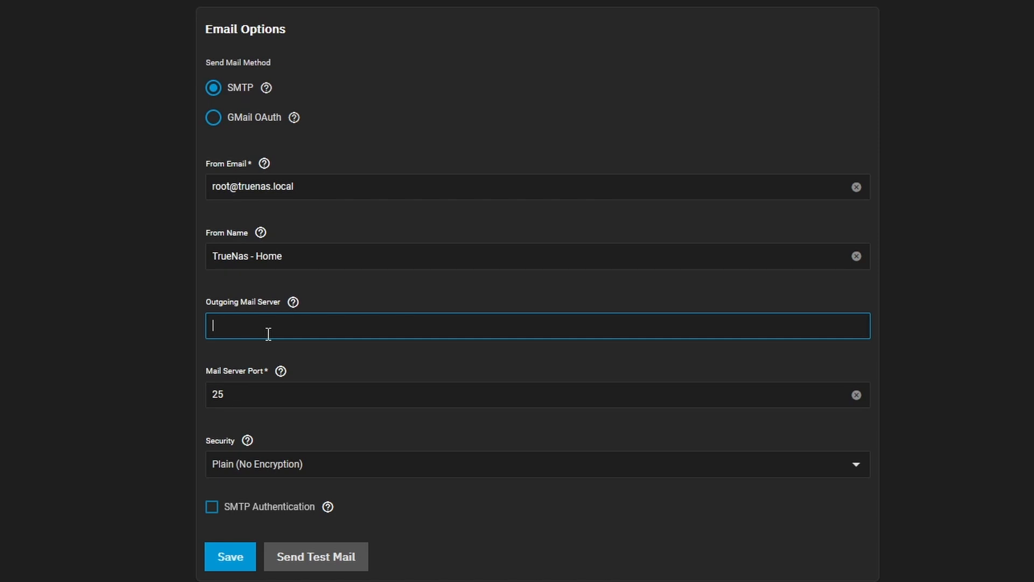
Enter outgoing mail server mail.mytechworks.online with port 465.
text(mail.mytechworks)
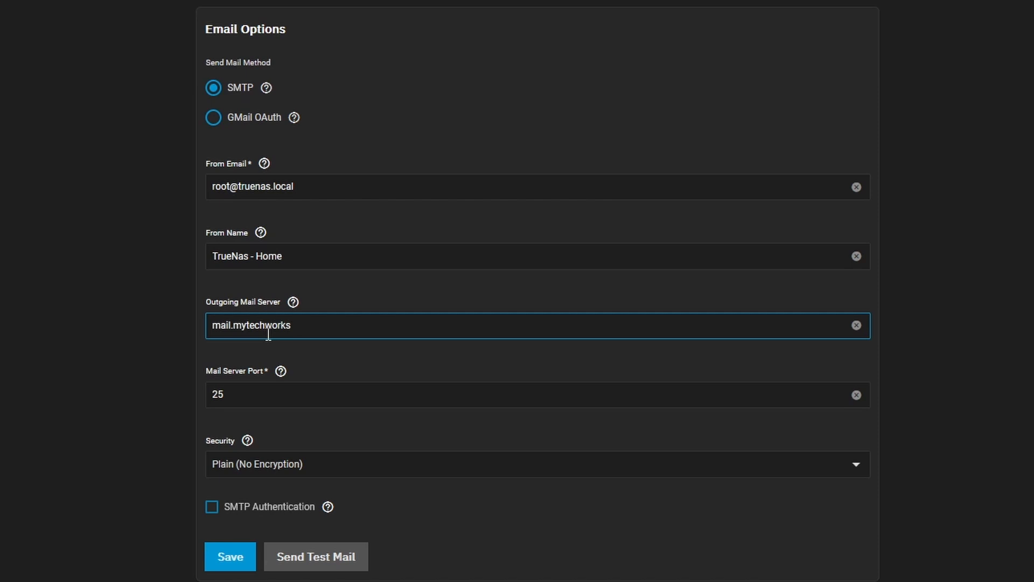
text(.online)
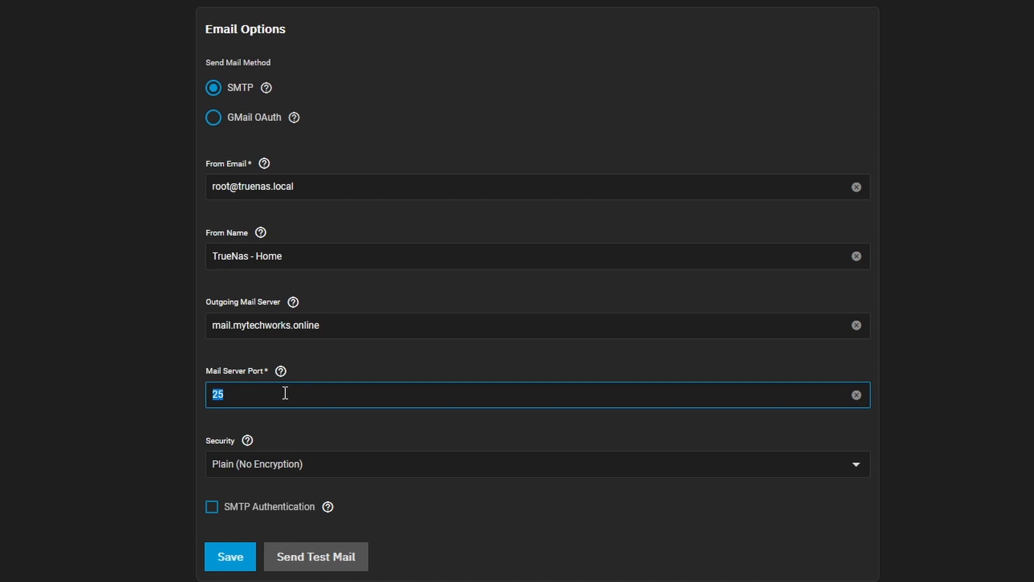
text(465)
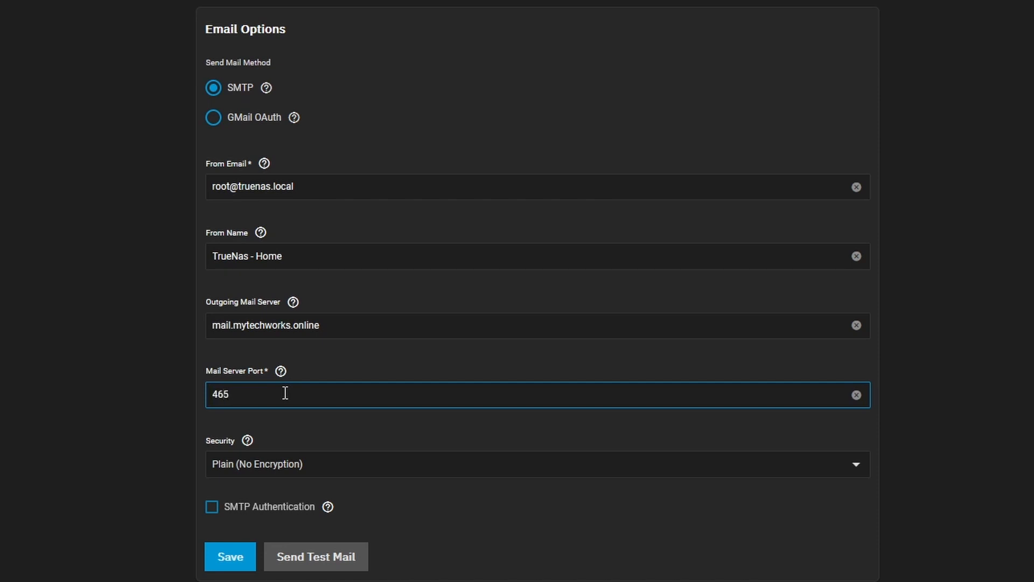
mouse_move(368, 324)
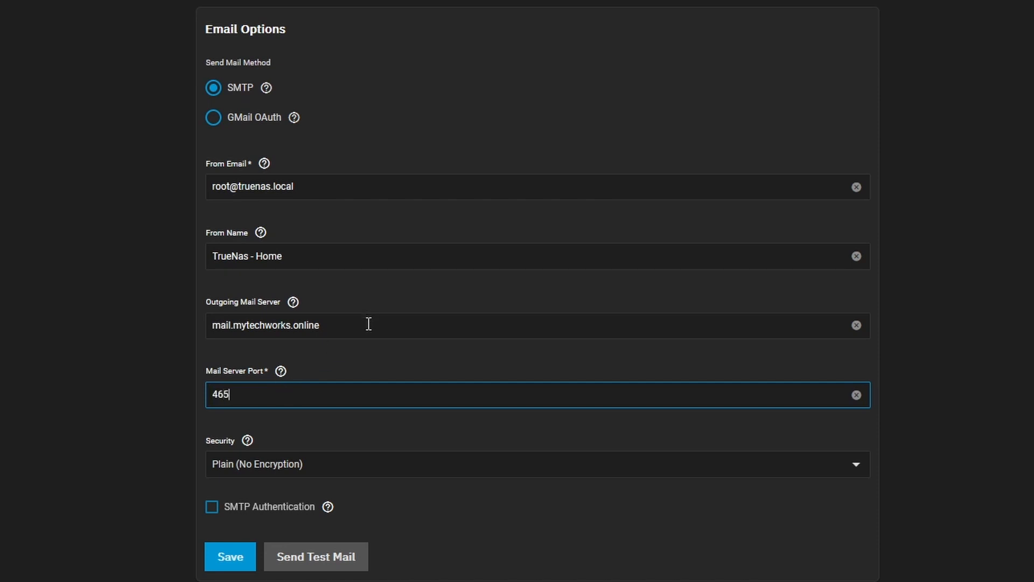
double_click(266, 324)
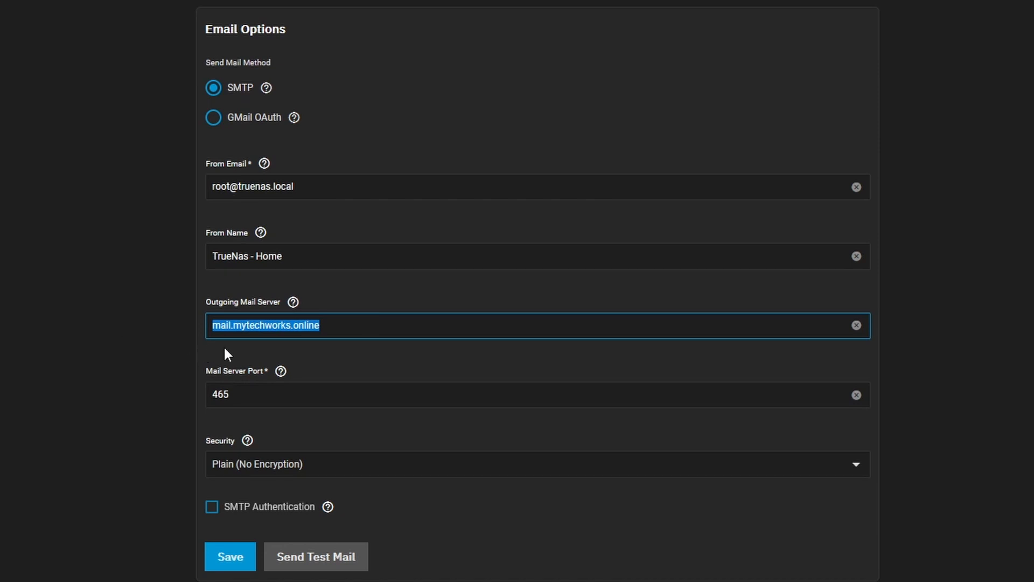
mouse_move(203, 362)
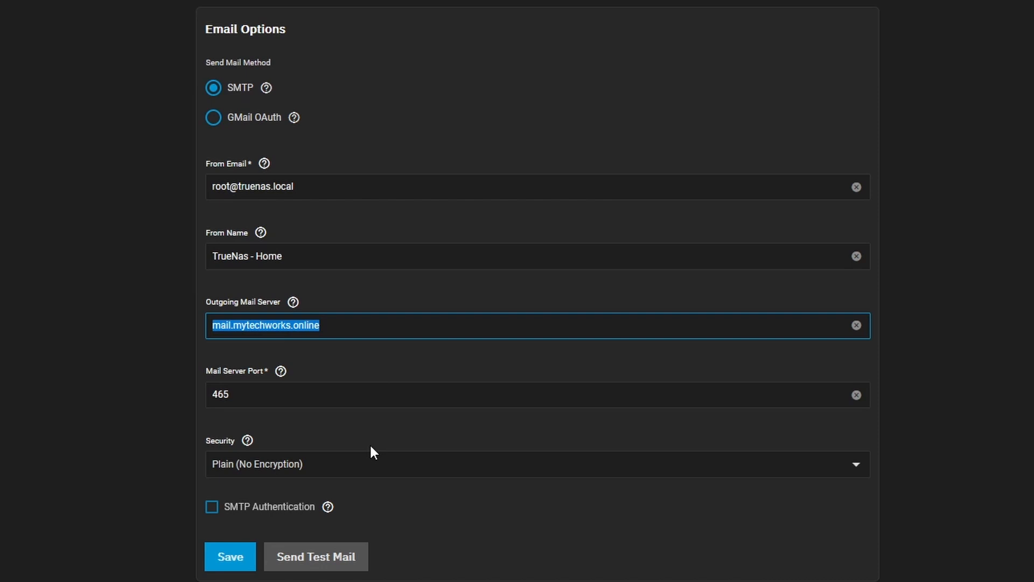
Set Security to SSL (Implicit TLS), enable SMTP authentication, and begin entering the username.
click(536, 464)
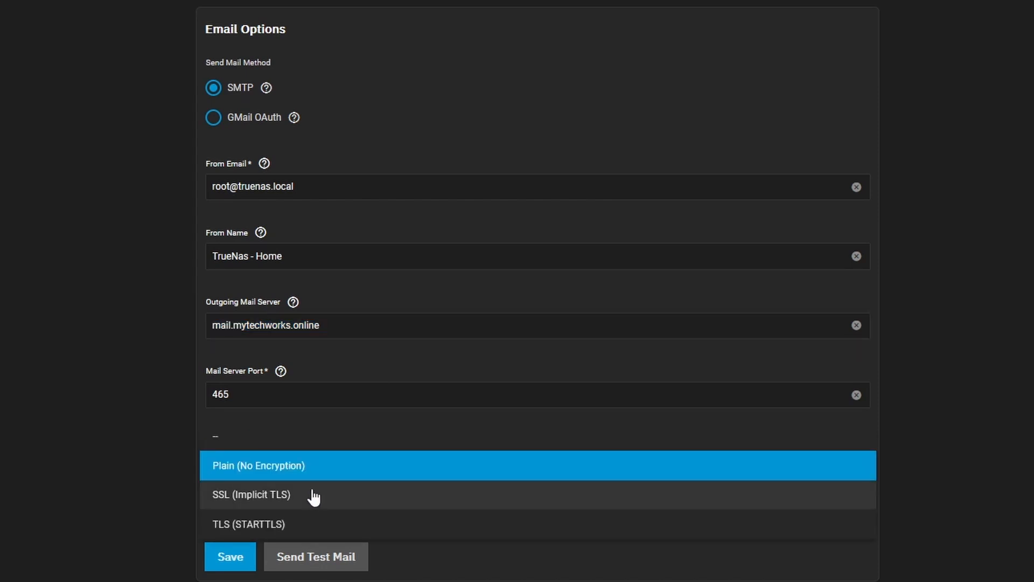
click(251, 494)
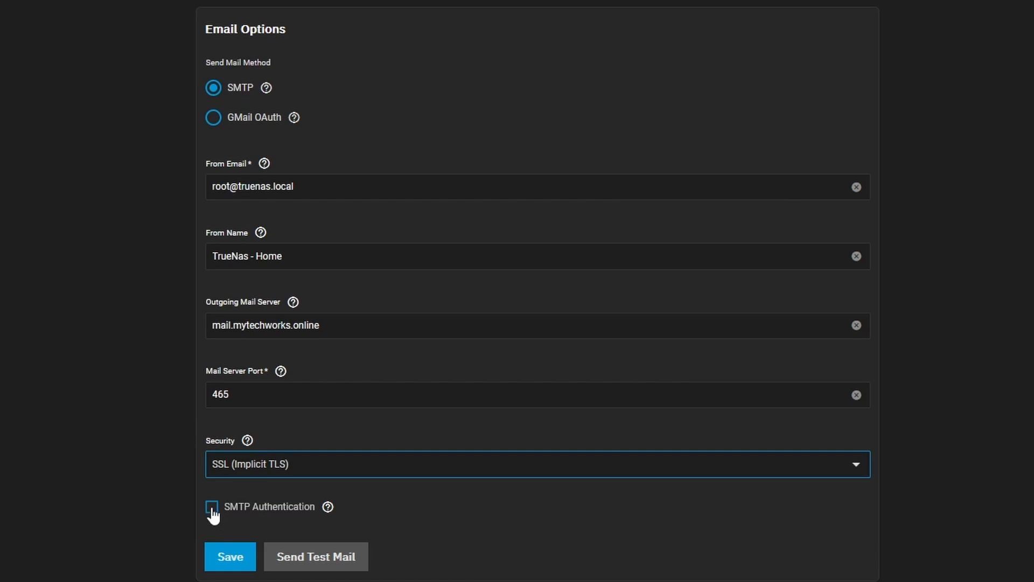
click(212, 507)
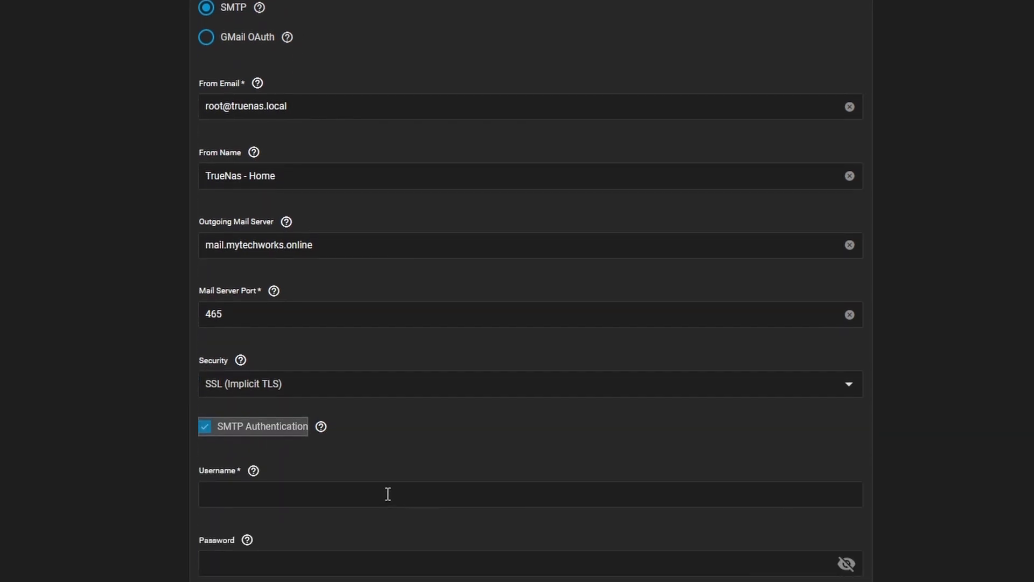
click(530, 494)
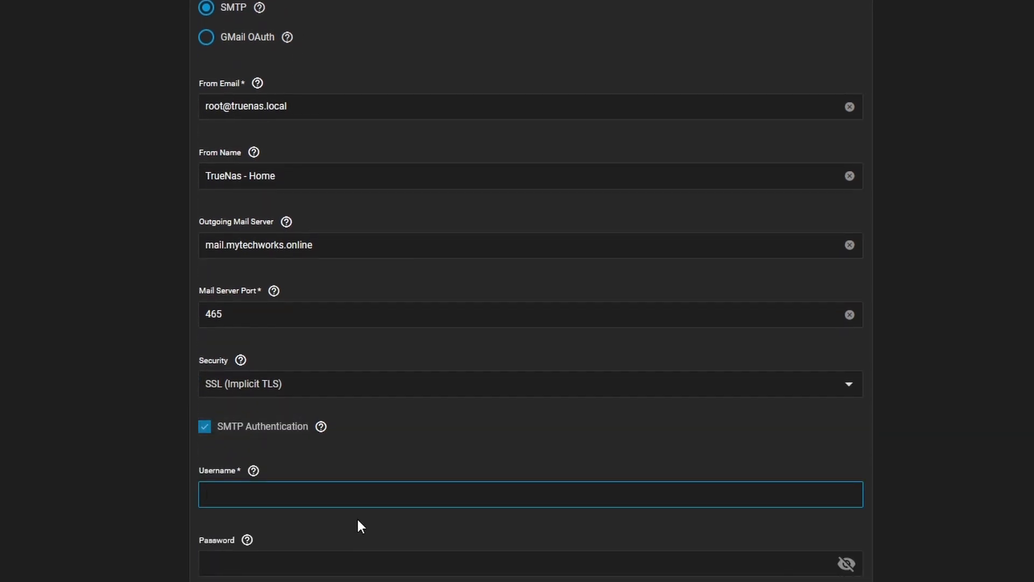
click(529, 494)
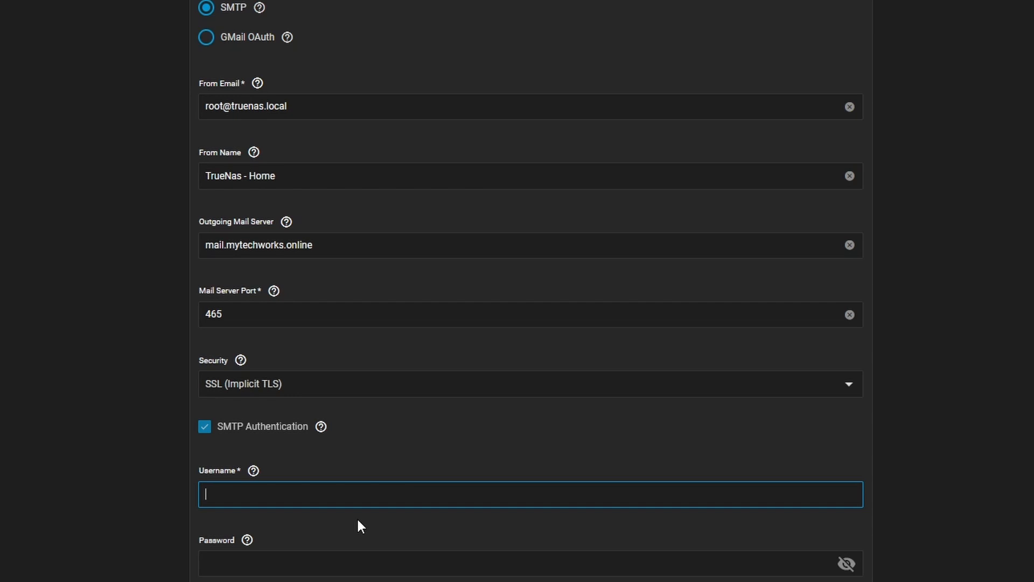
mouse_move(379, 536)
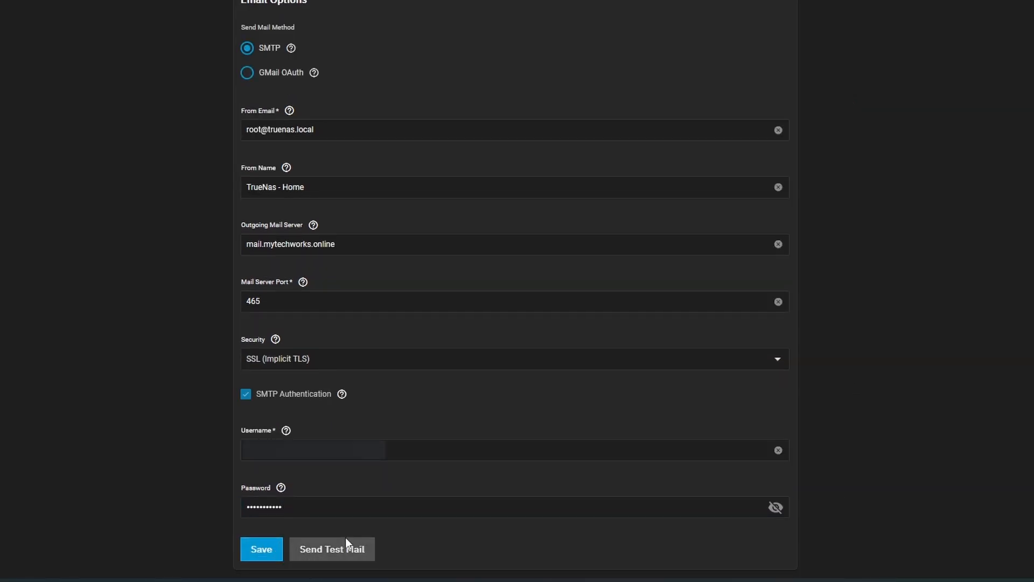
Send a test mail and dismiss the warning that no administrator email address is set.
click(331, 549)
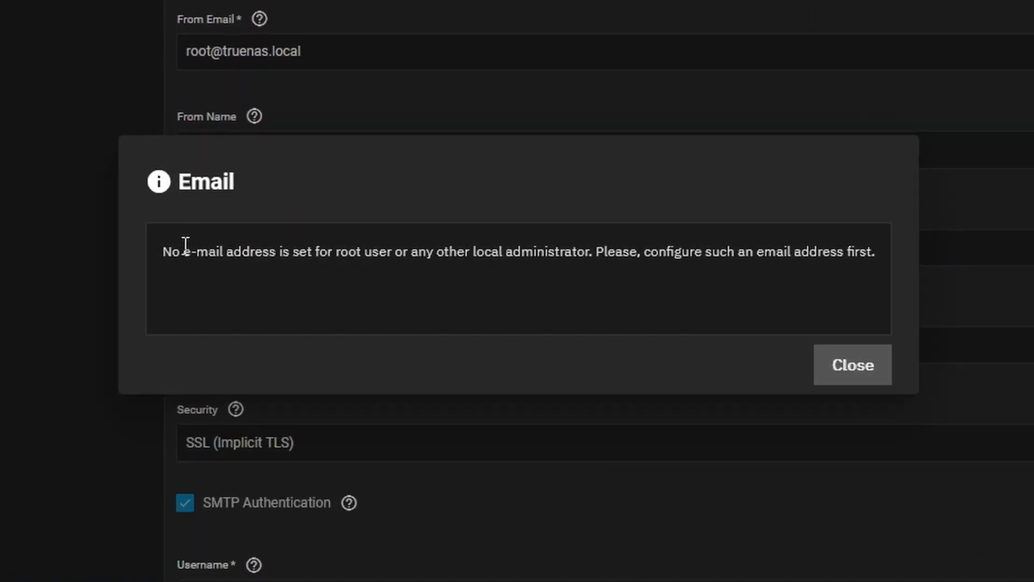
drag(163, 252, 372, 258)
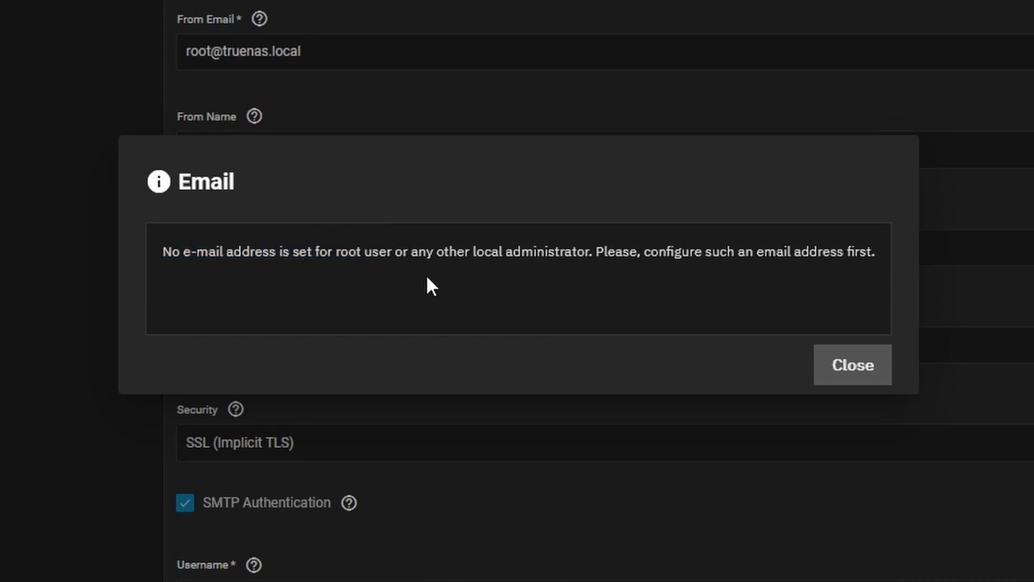
mouse_move(650, 405)
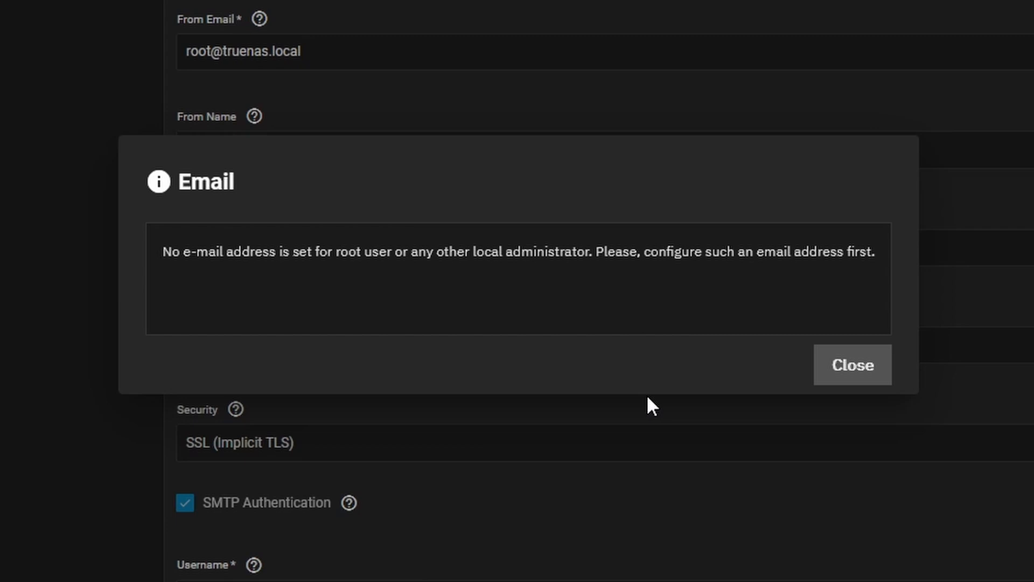
click(852, 365)
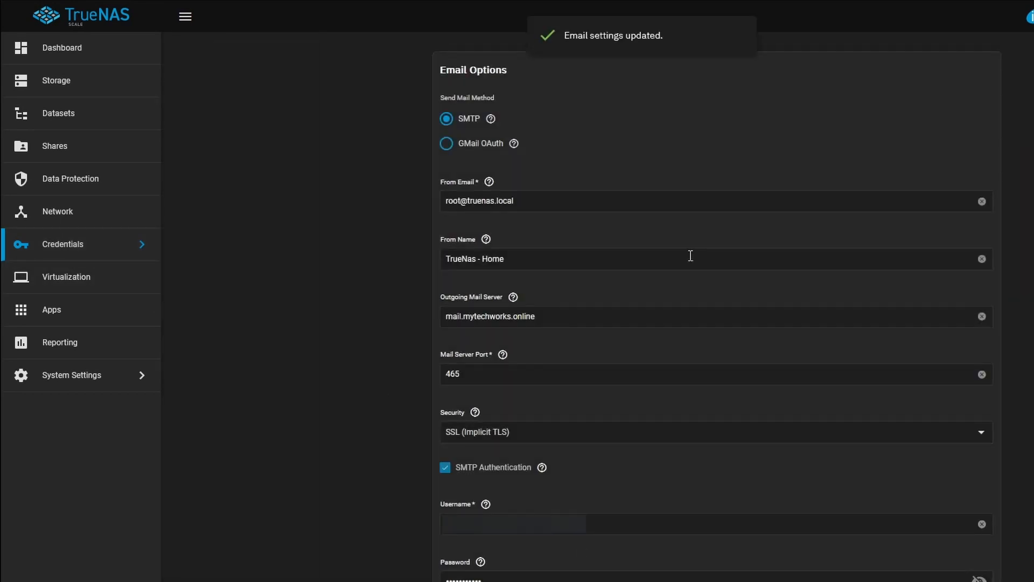
mouse_move(74, 256)
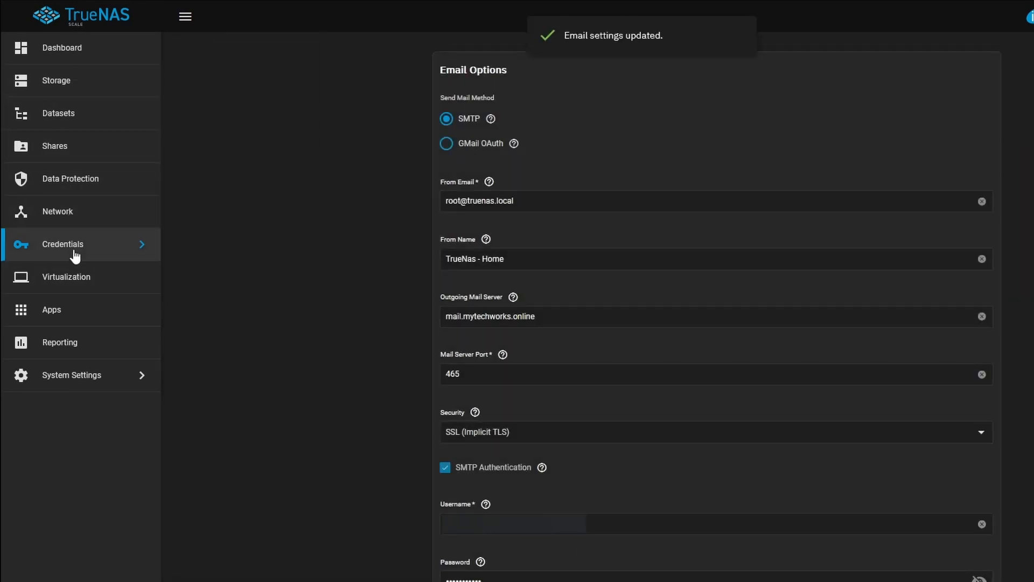
click(62, 244)
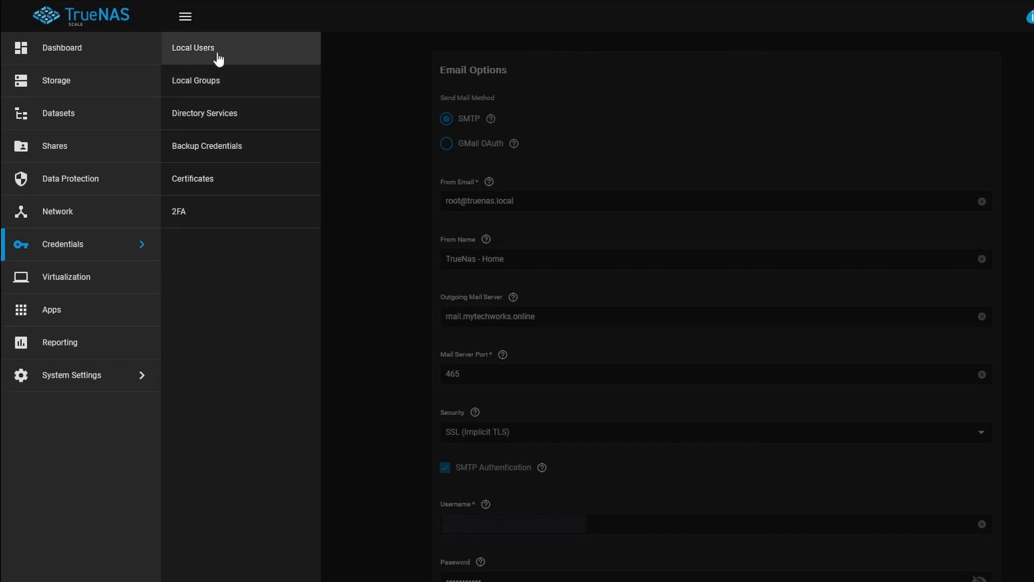
click(193, 48)
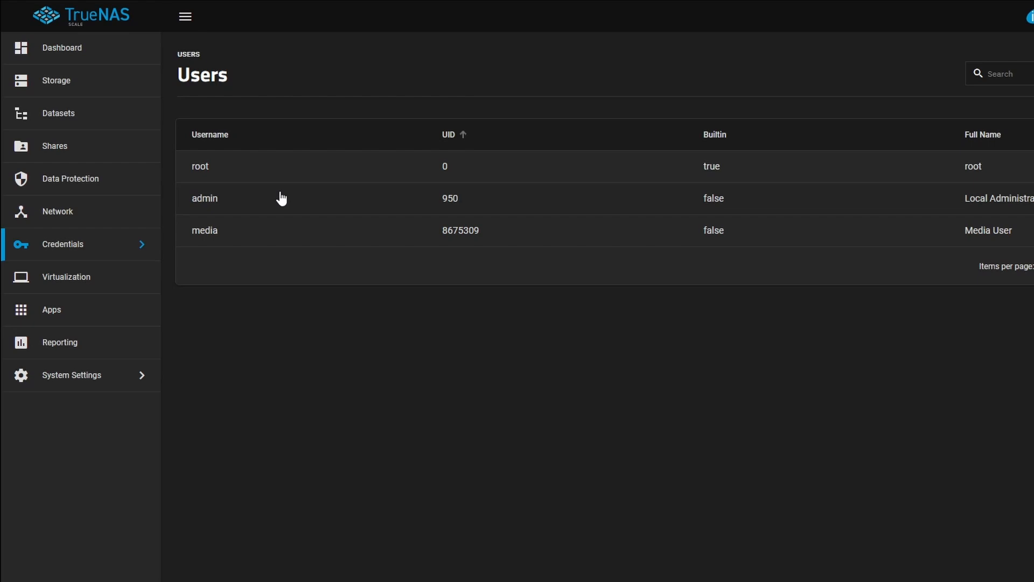
click(205, 197)
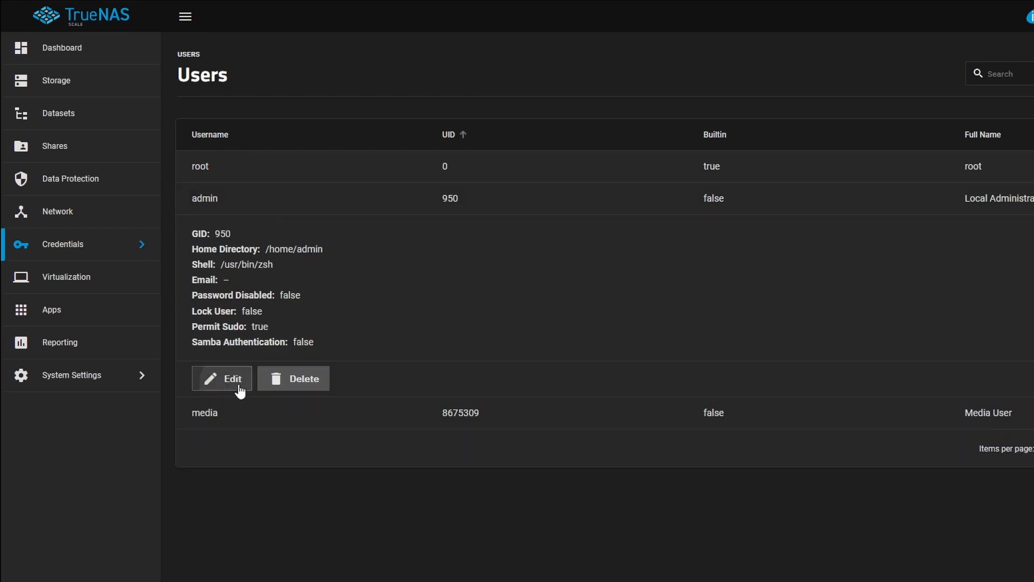
click(221, 378)
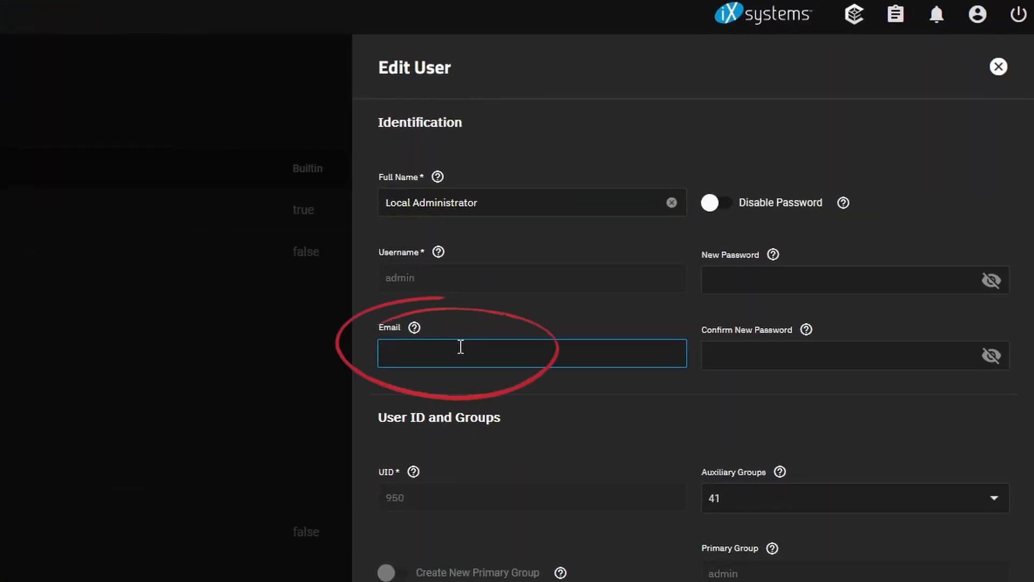
scroll(down, 3)
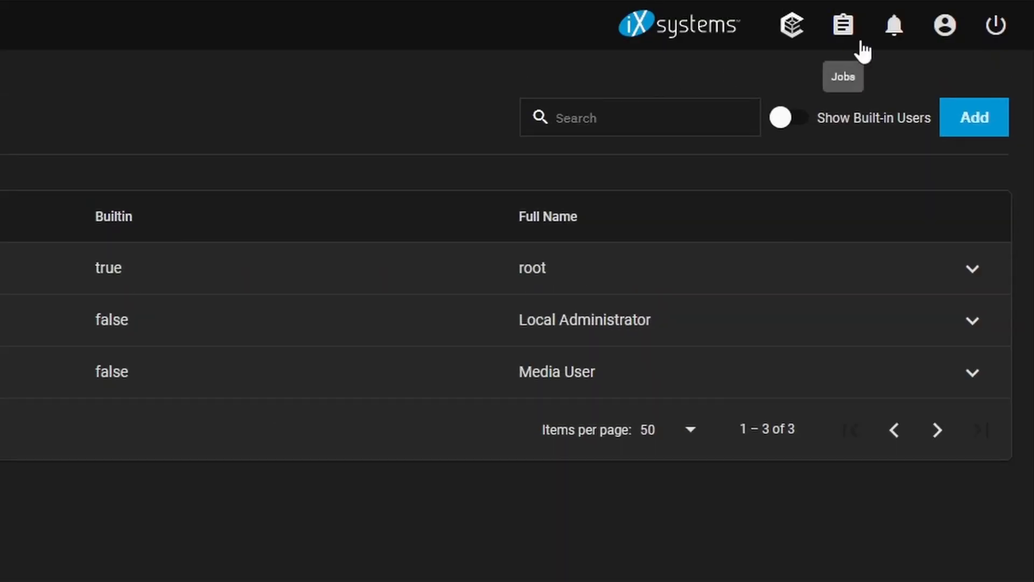
Reopen alert Email Options, send another test mail, and review the saved SMTP settings.
click(894, 25)
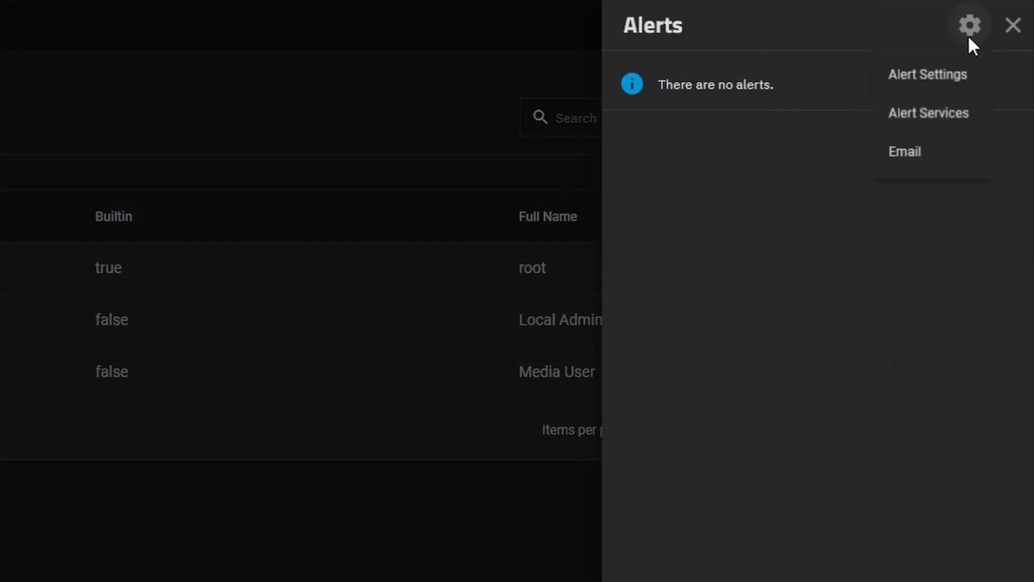
click(905, 151)
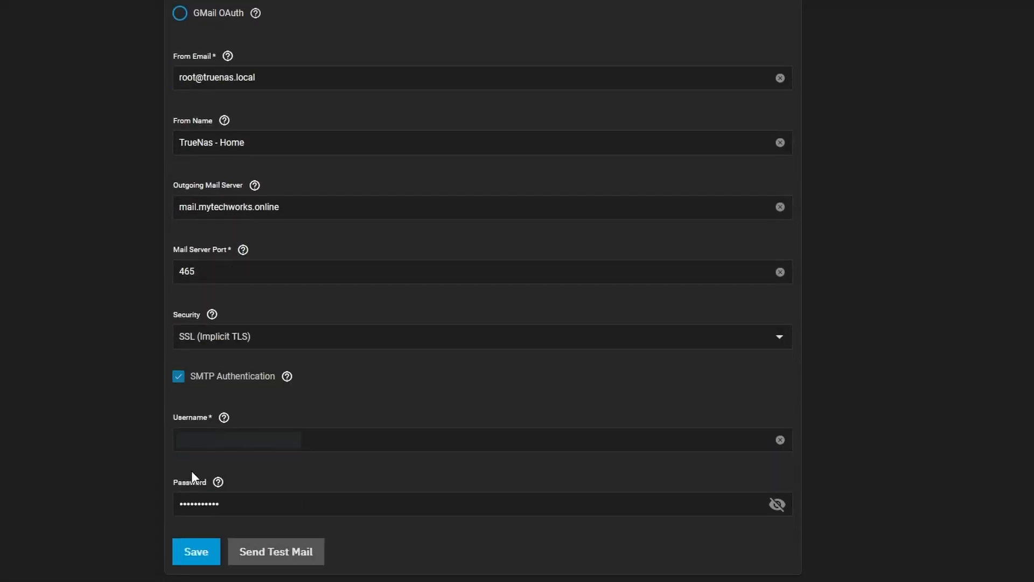
mouse_move(276, 551)
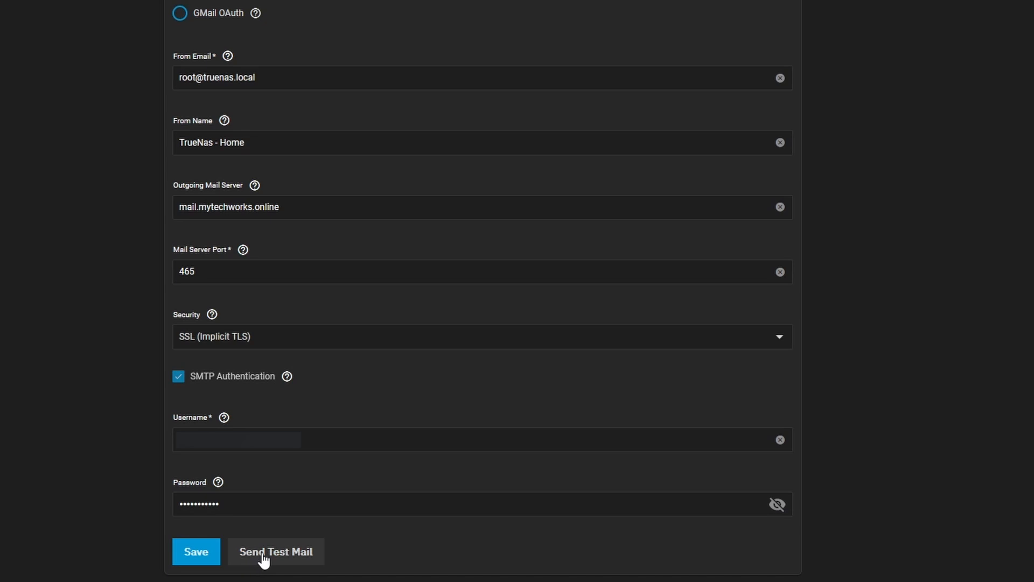
click(276, 552)
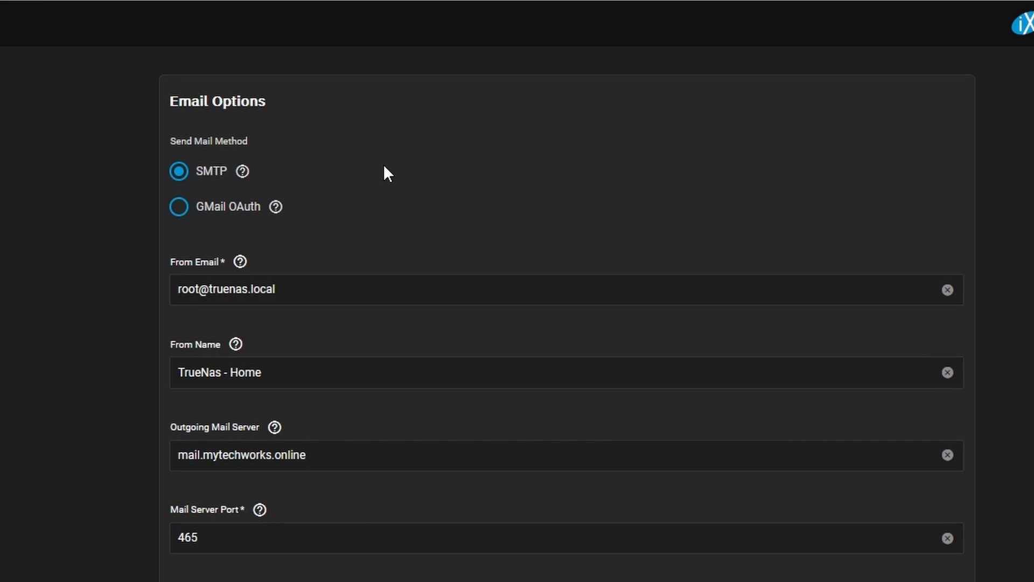
mouse_move(367, 515)
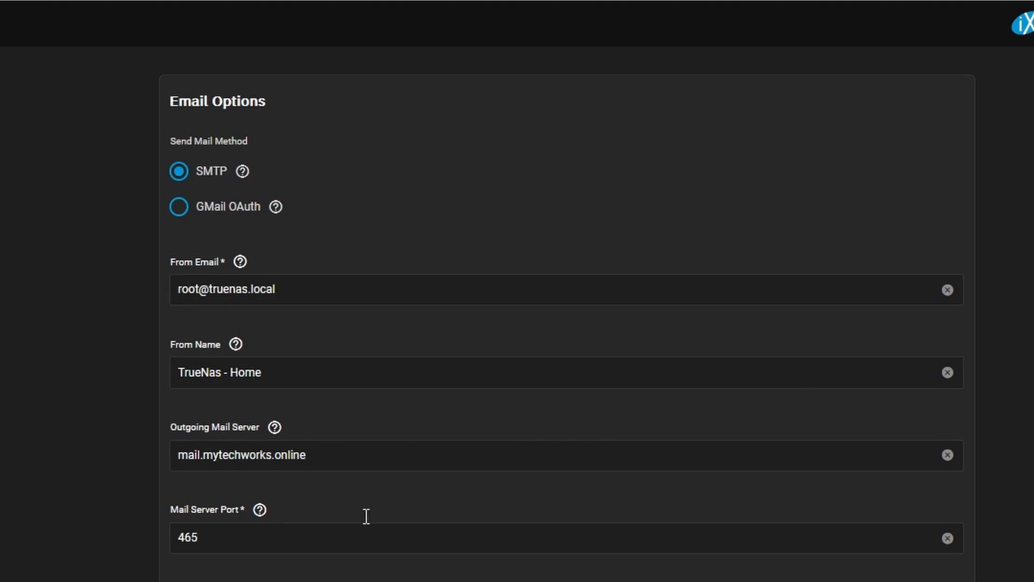
scroll(down, 3)
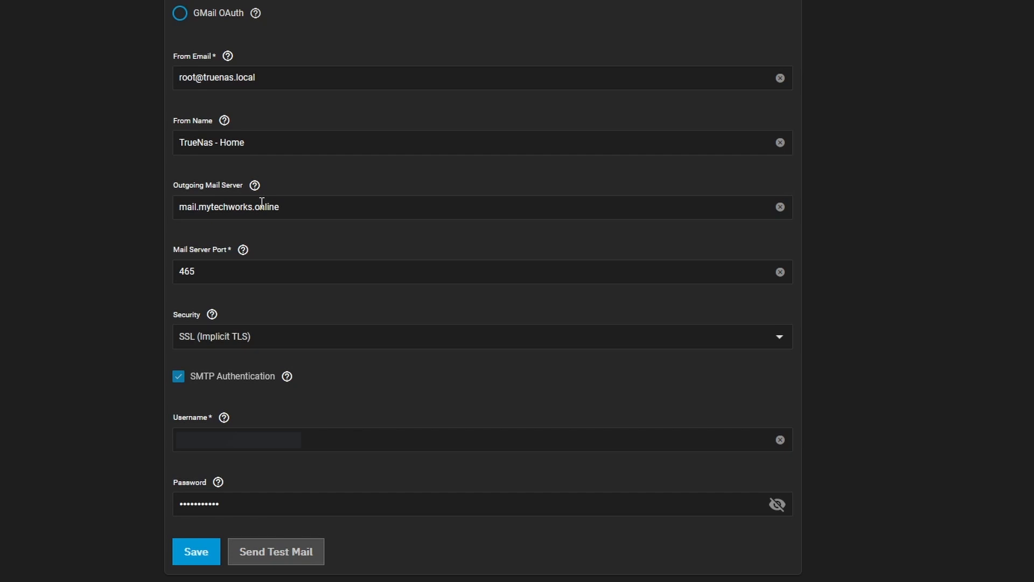
mouse_move(312, 228)
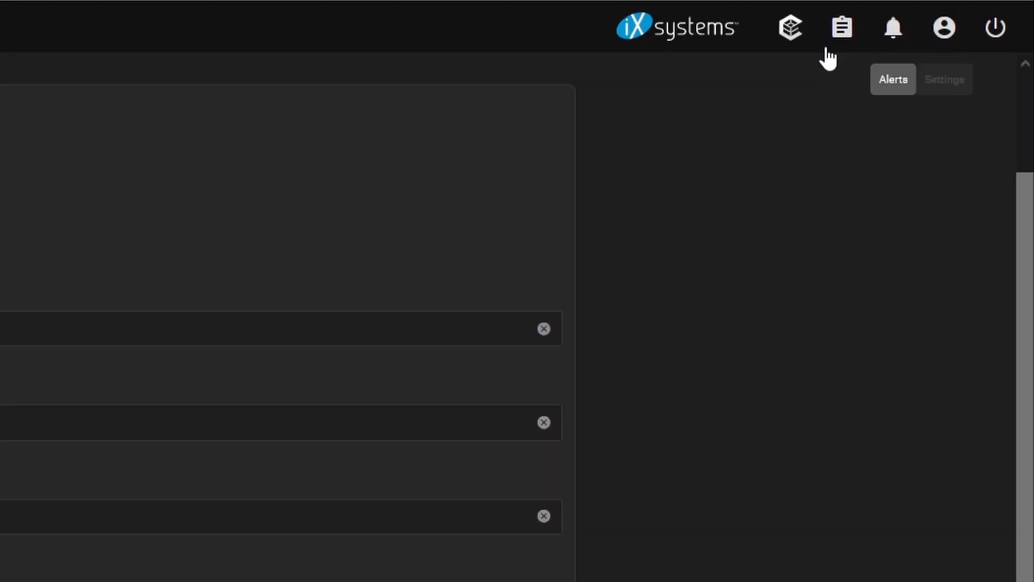
Confirm in job history that the mail.send test job succeeded, then reopen the alerts panel.
click(842, 28)
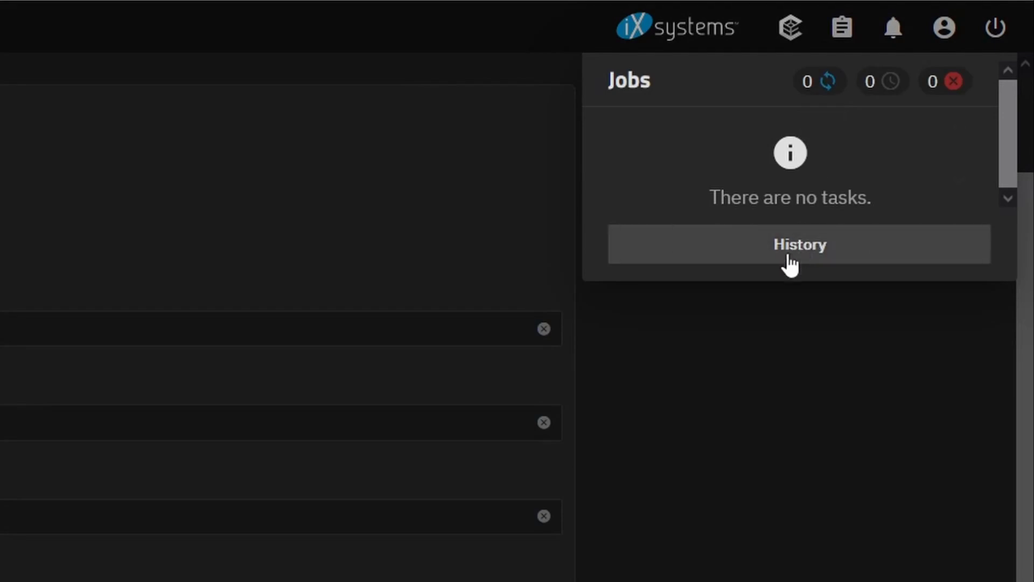
click(799, 244)
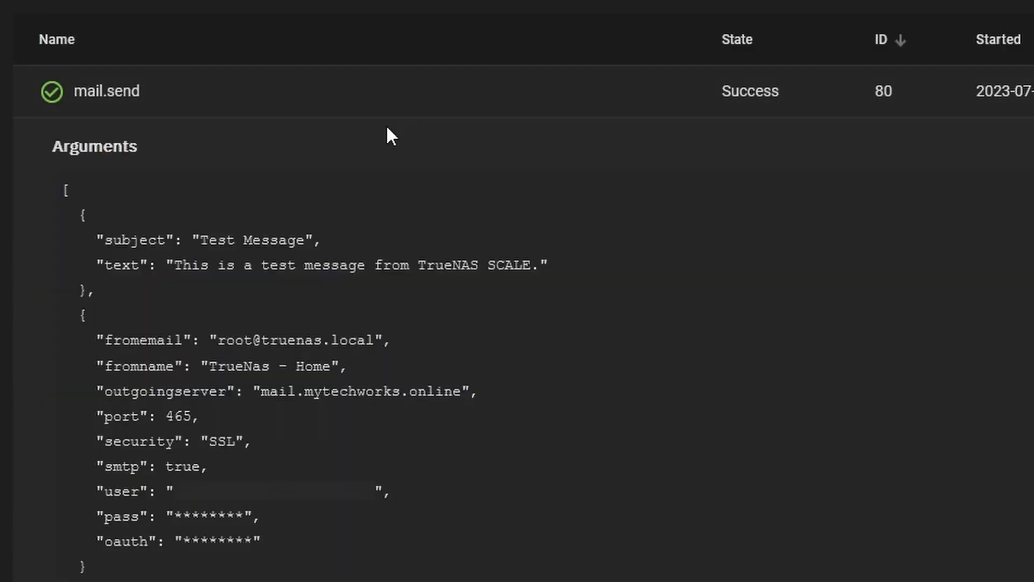
drag(111, 239, 262, 541)
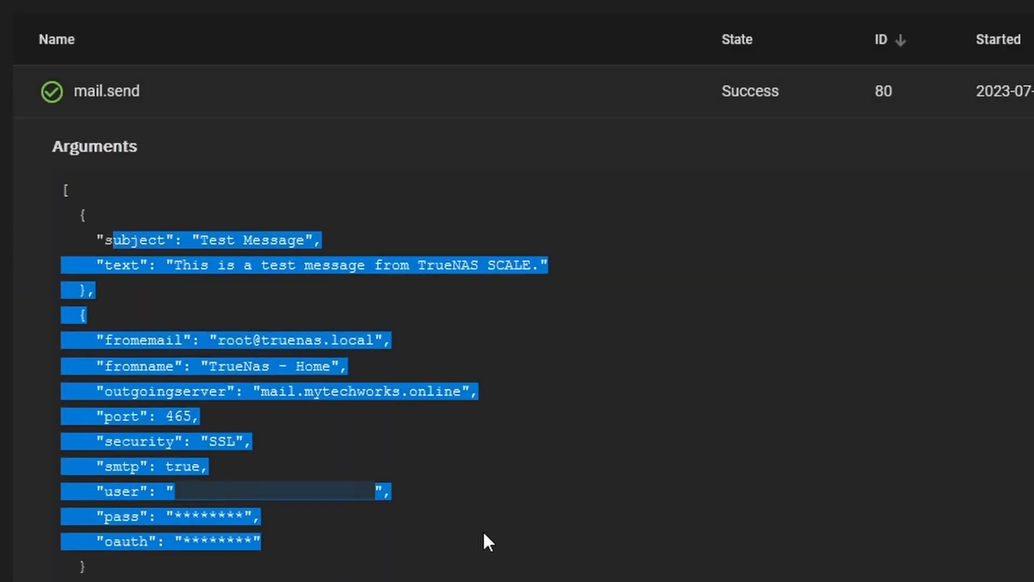
click(537, 341)
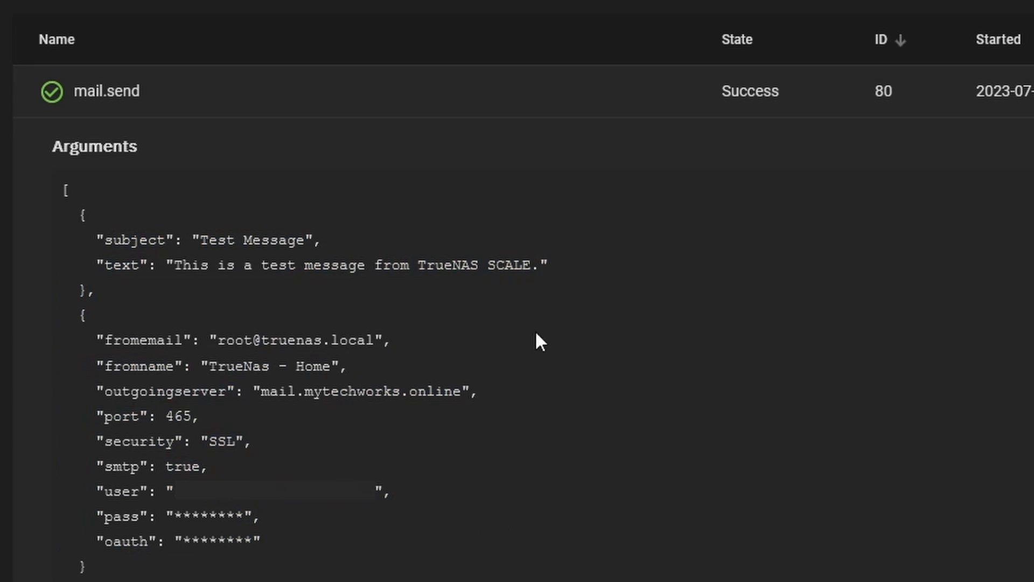
mouse_move(968, 23)
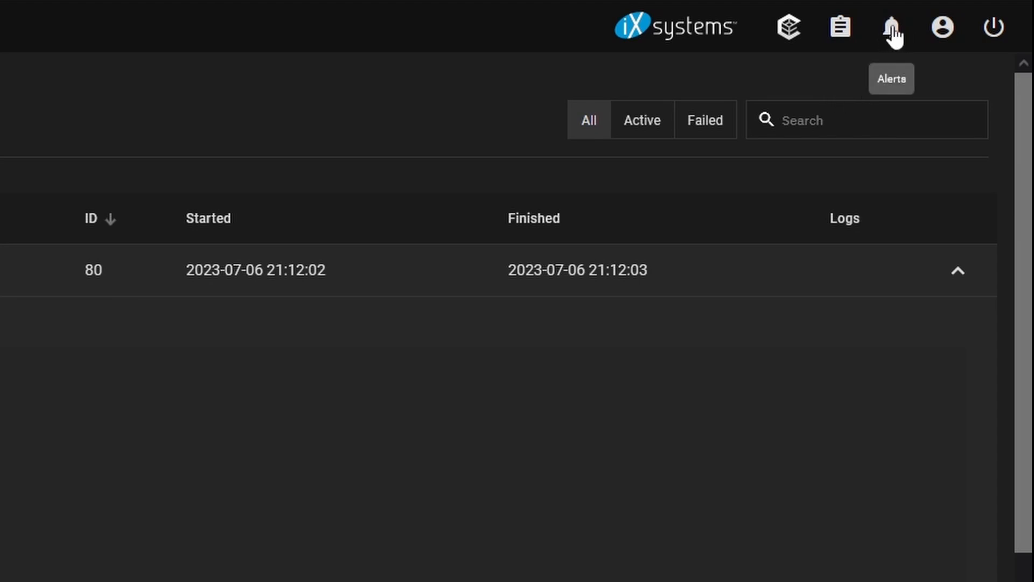
click(890, 28)
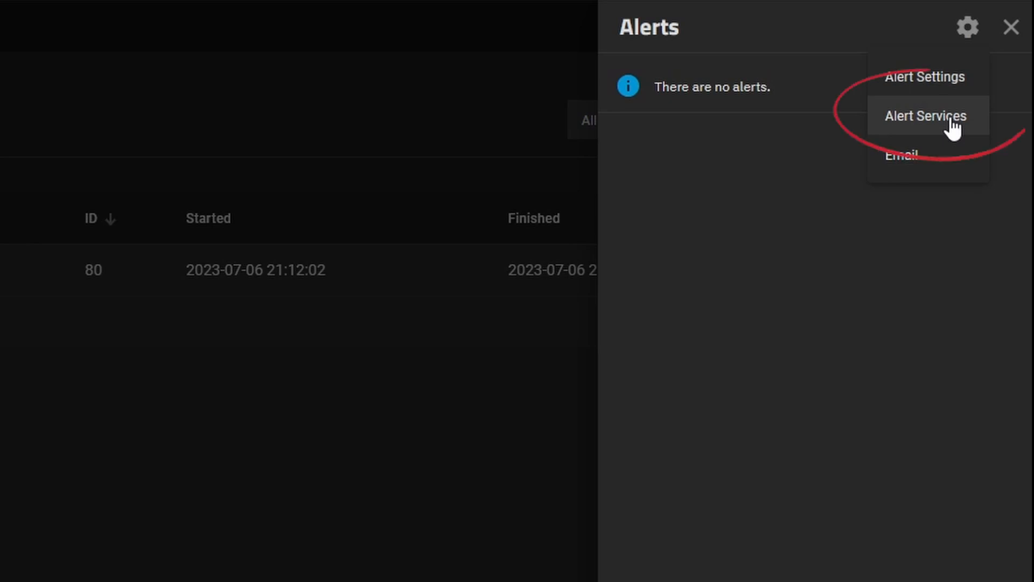
Open Alert Services and choose Edit for the E-Mail service.
click(925, 115)
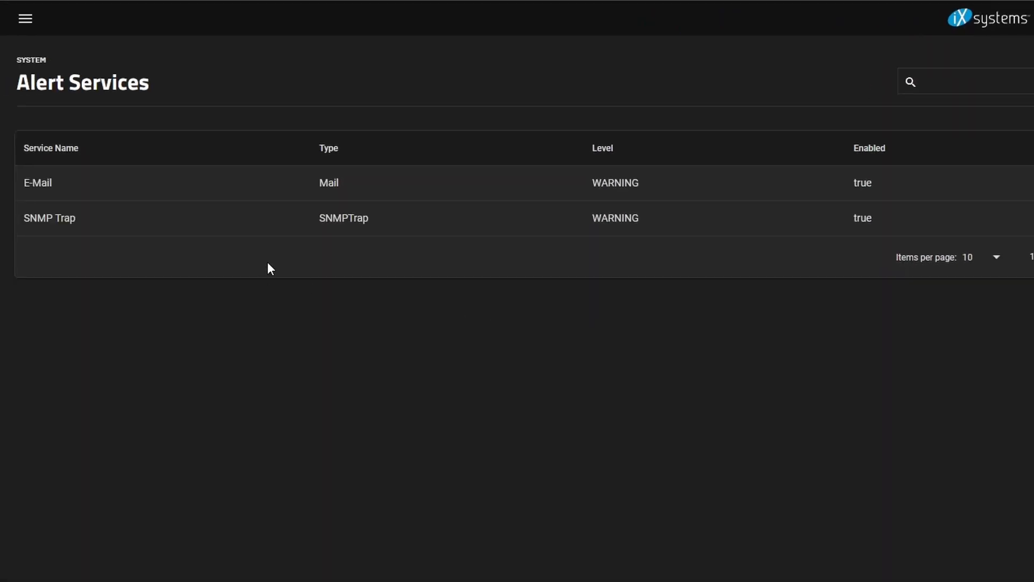
mouse_move(412, 183)
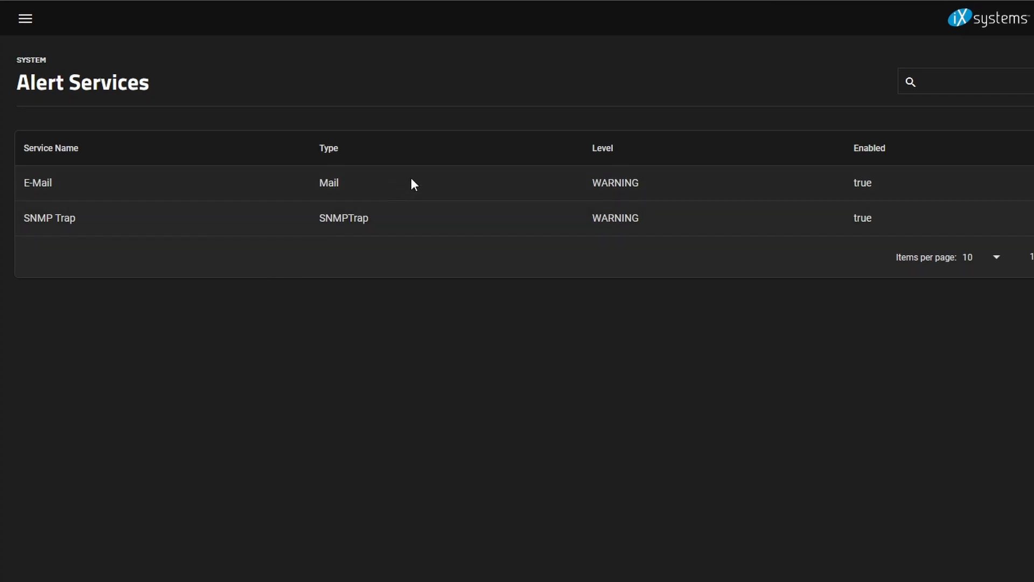
mouse_move(491, 195)
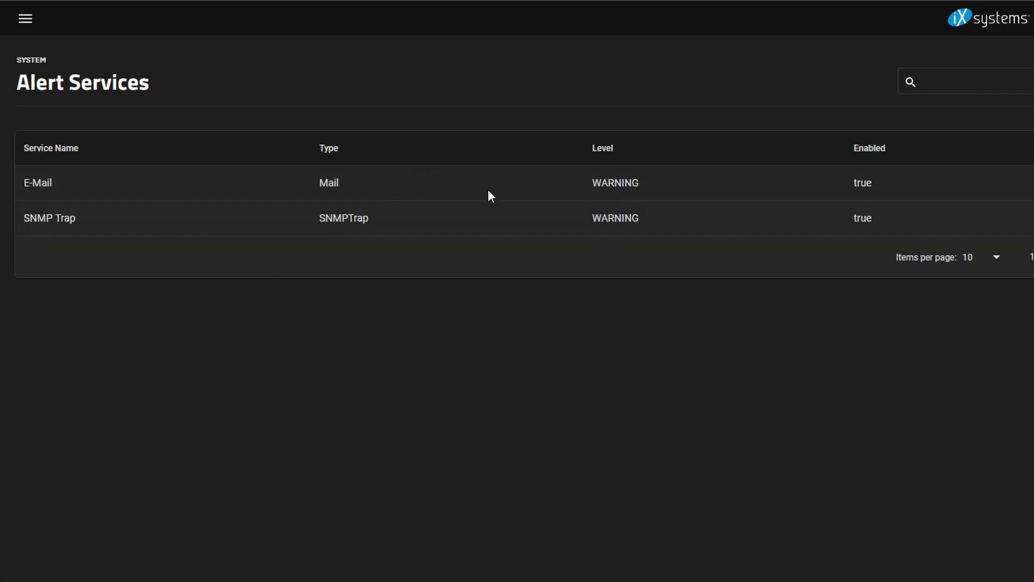
click(935, 182)
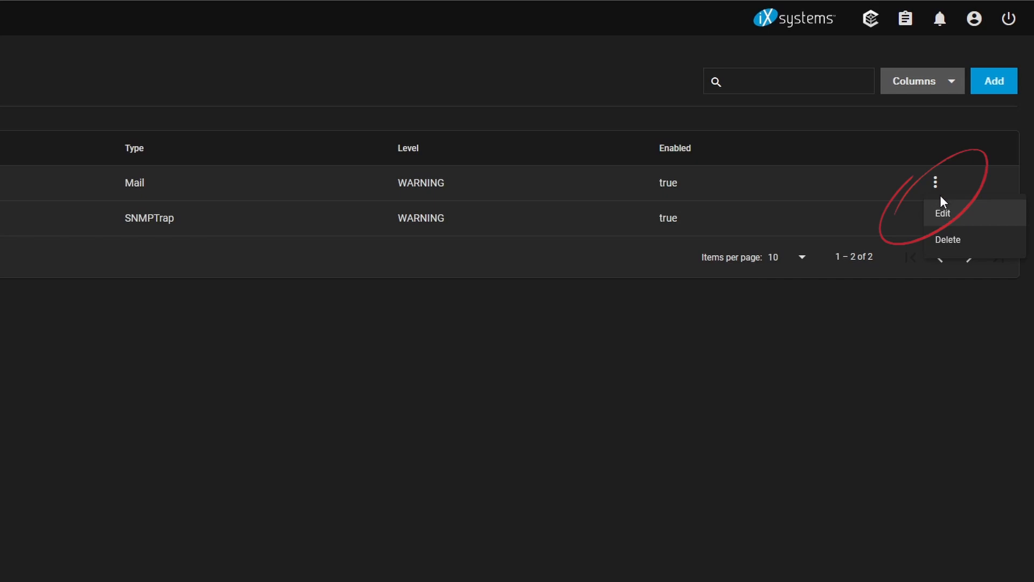
click(943, 212)
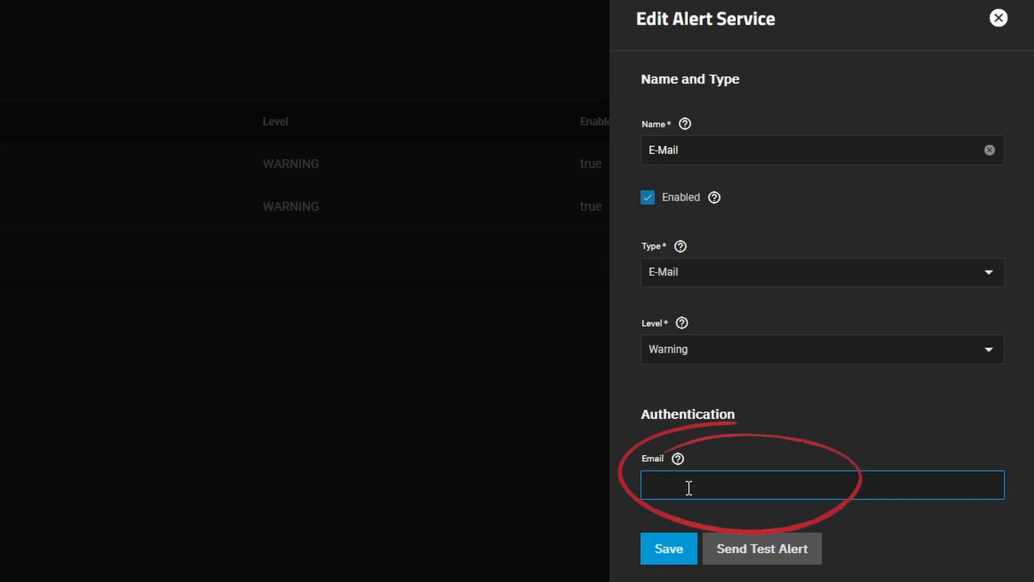
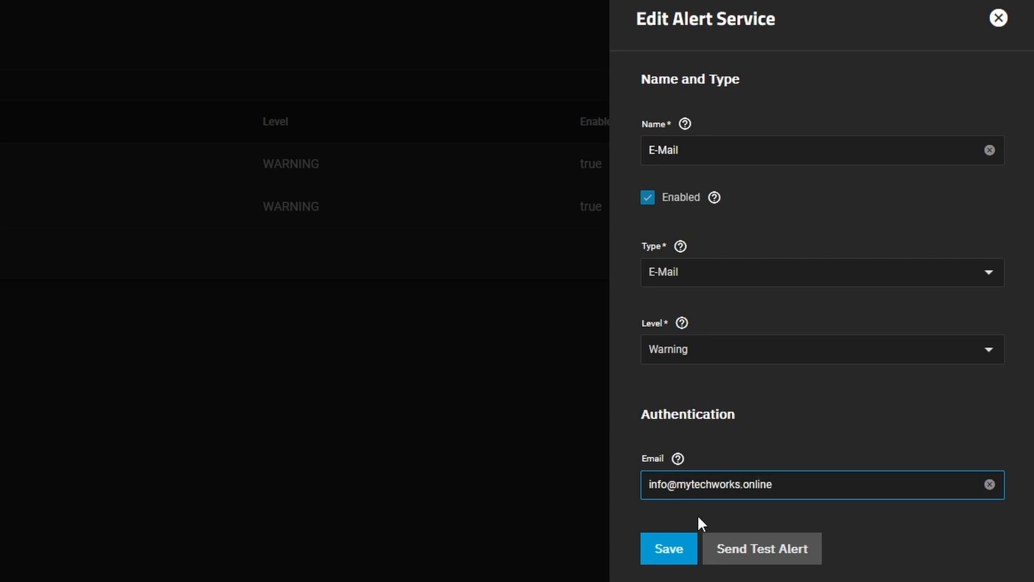
Save the E-Mail service recipient address, then send a test alert.
click(667, 548)
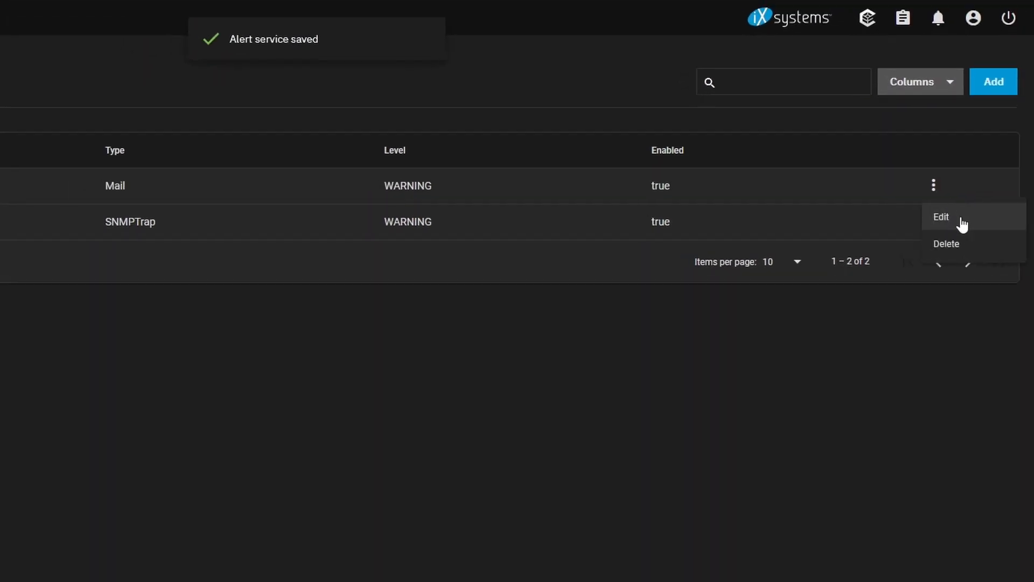
click(940, 216)
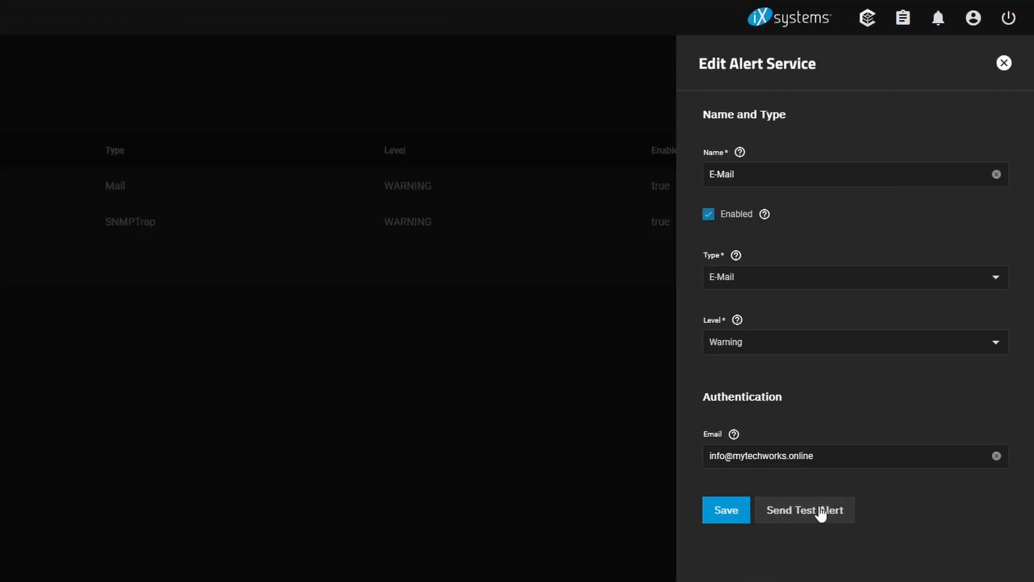
click(803, 510)
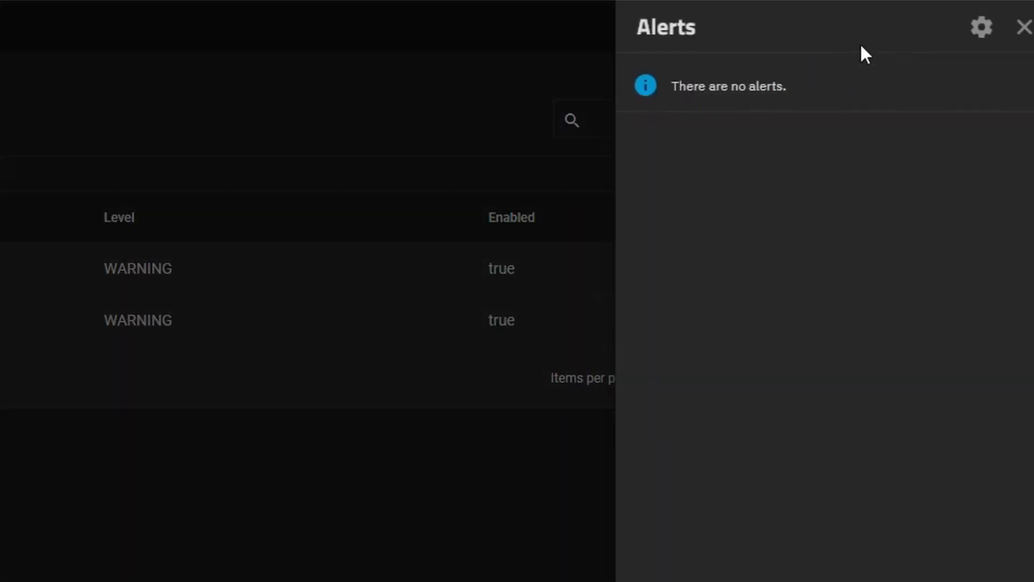
Open Alert Settings and switch the Category dropdown to Storage.
click(981, 26)
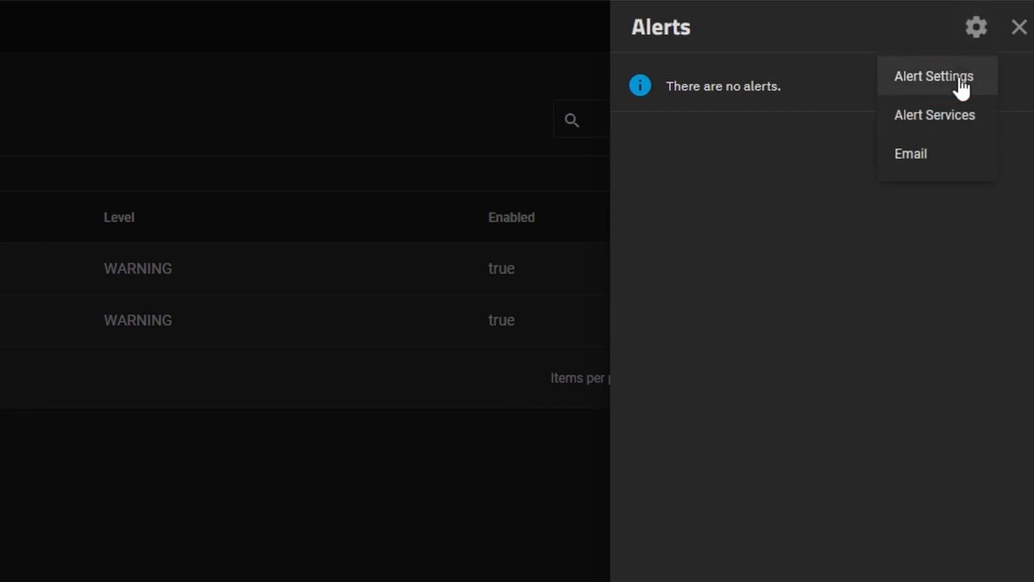
click(935, 76)
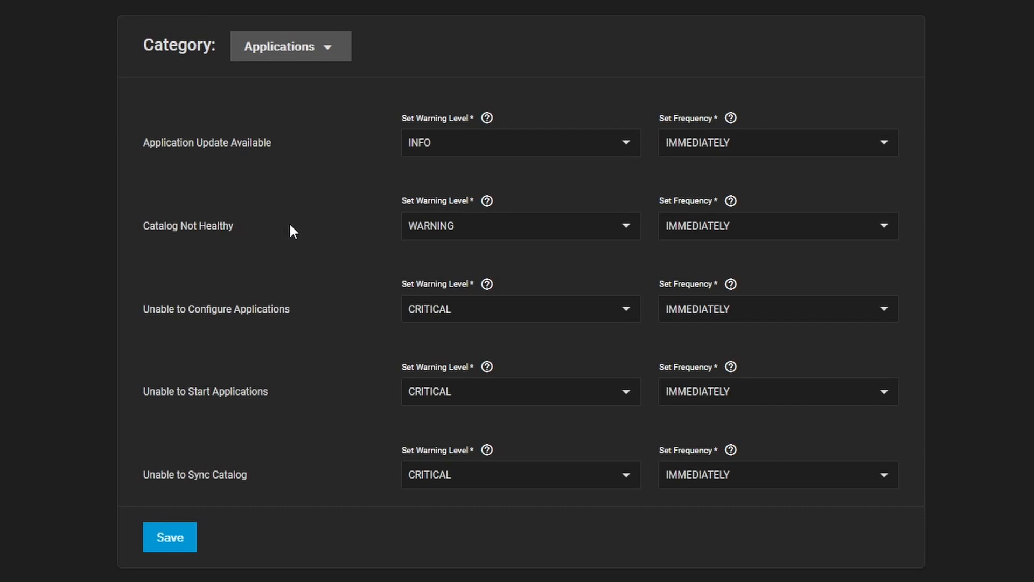
mouse_move(726, 123)
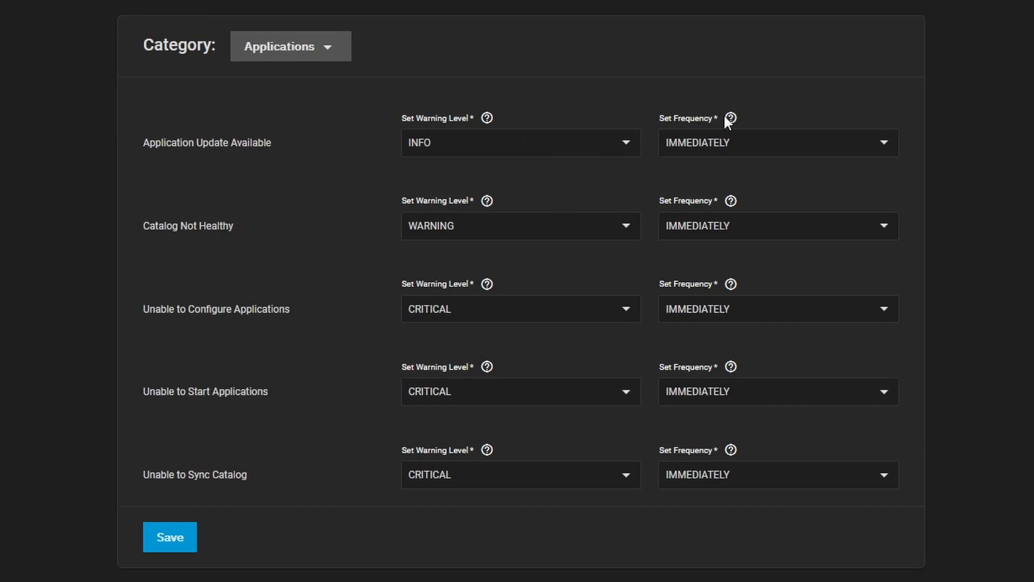
click(290, 46)
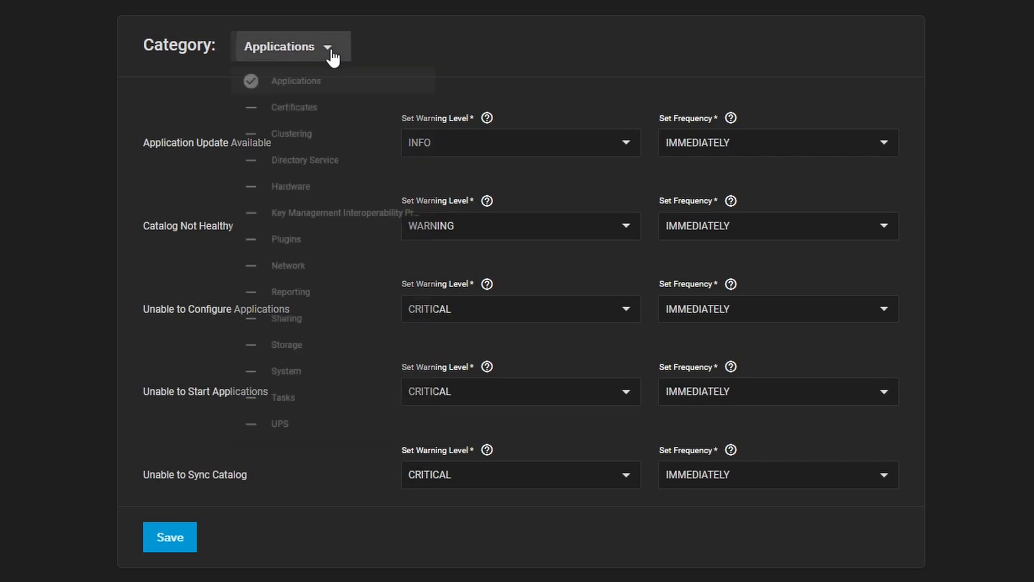
click(289, 46)
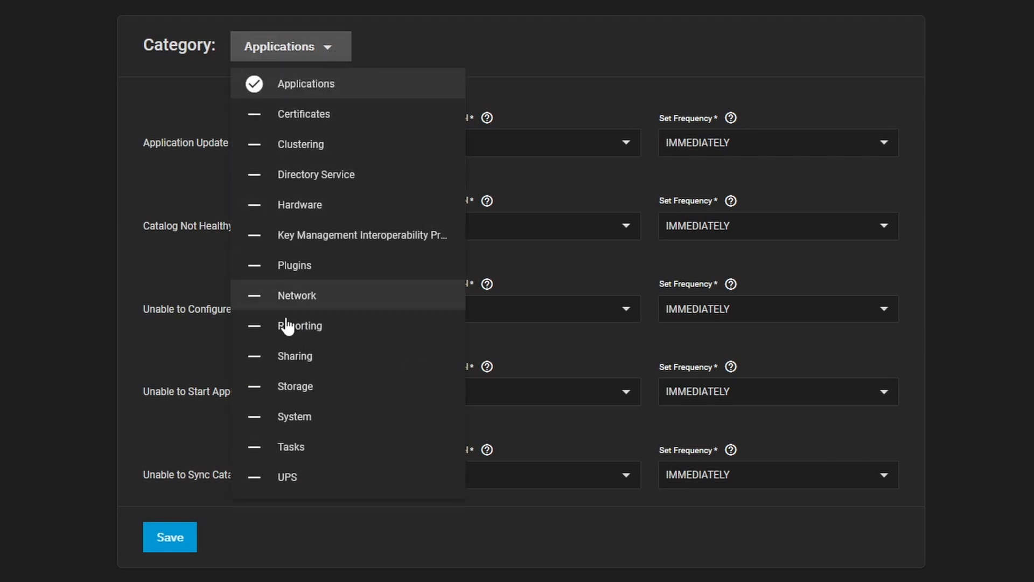
click(295, 386)
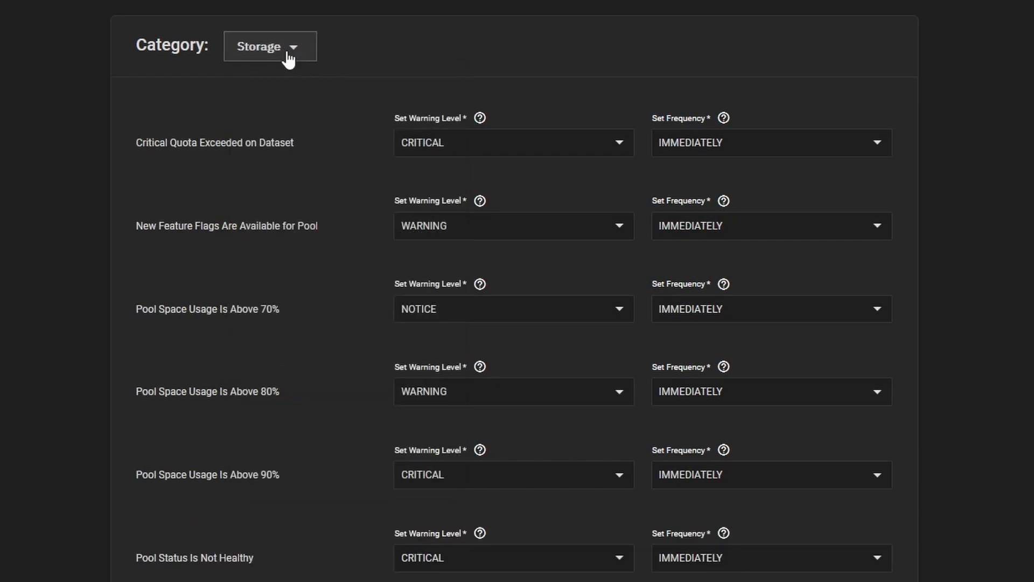
click(270, 47)
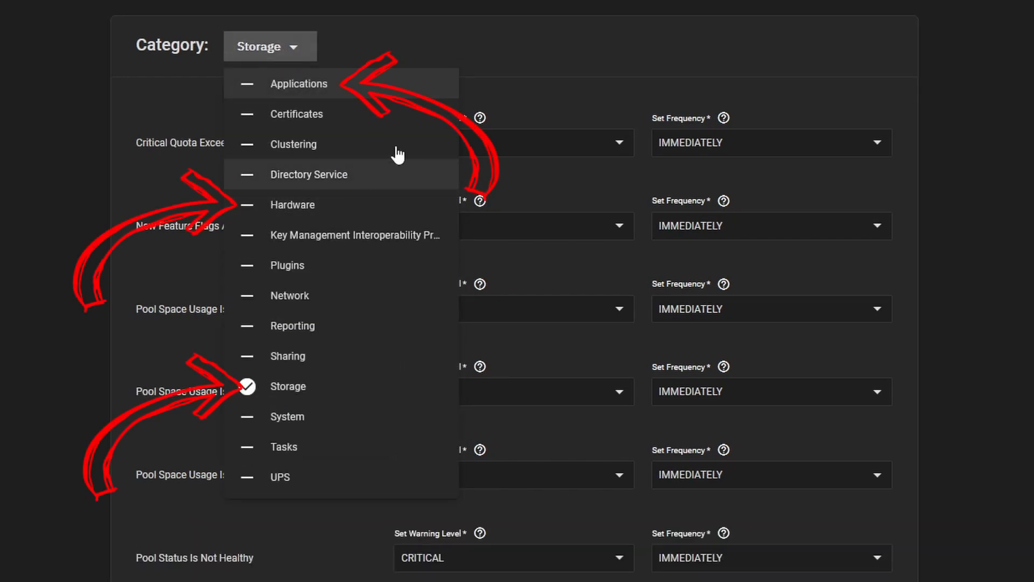
mouse_move(550, 60)
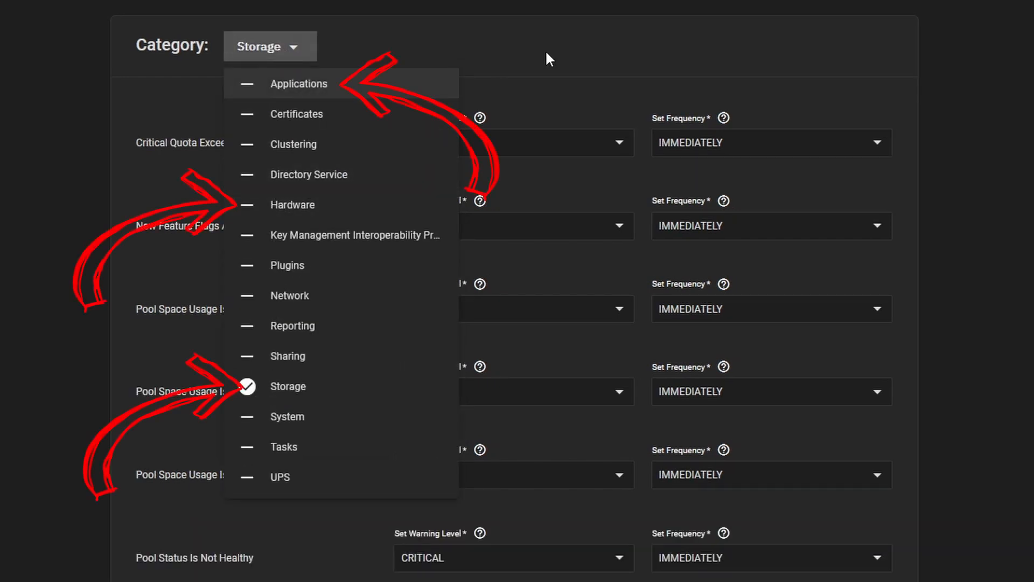
click(270, 46)
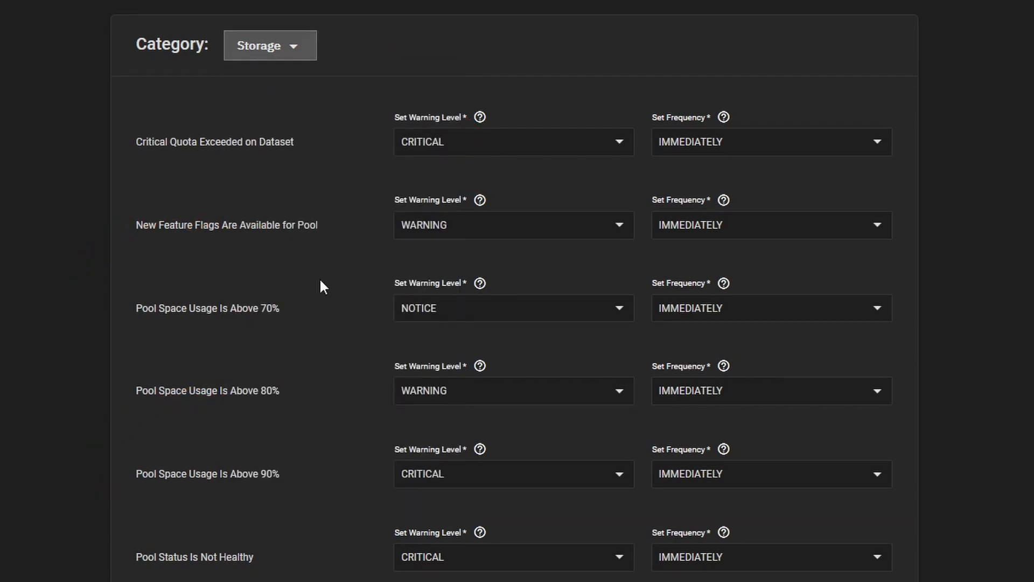
Check Pool Space Usage frequency choices, then view the Hardware and Applications categories.
scroll(down, 3)
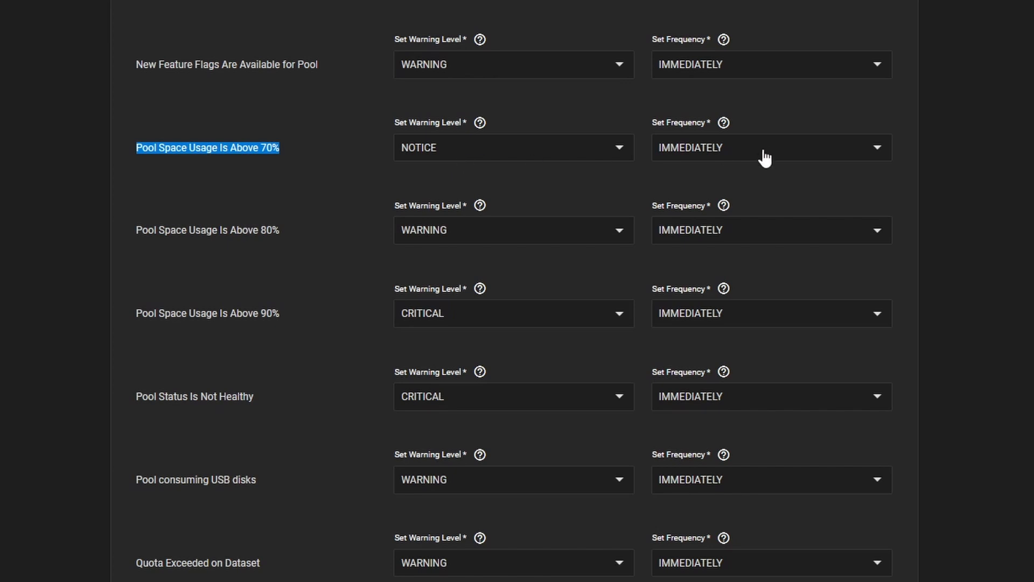
click(770, 147)
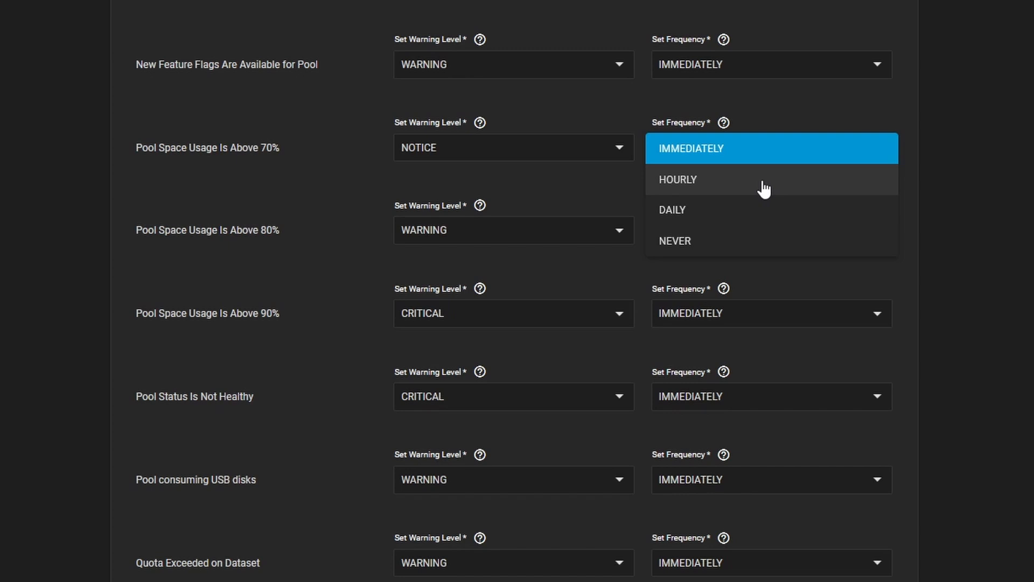
mouse_move(740, 188)
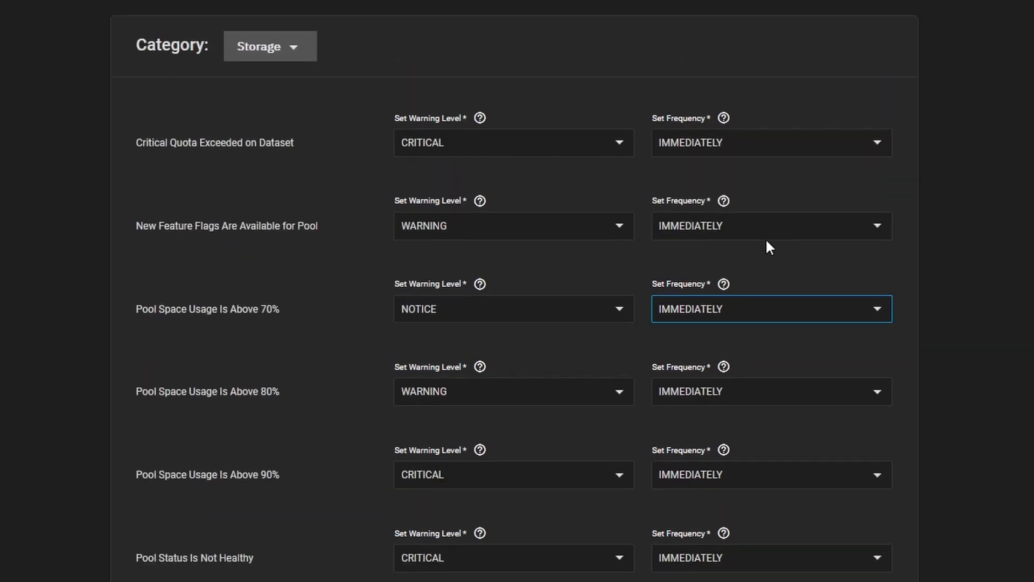
click(269, 47)
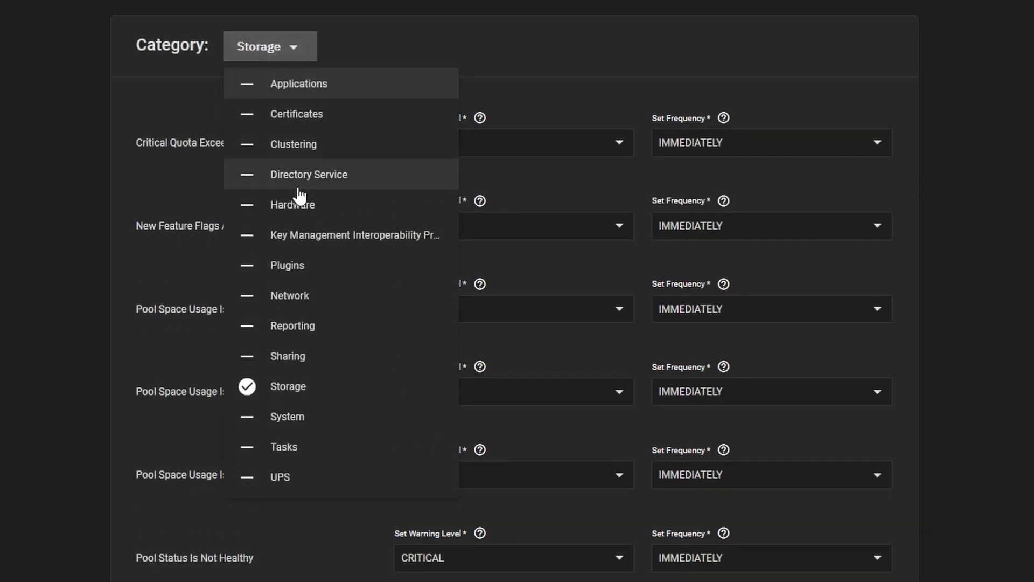
click(292, 204)
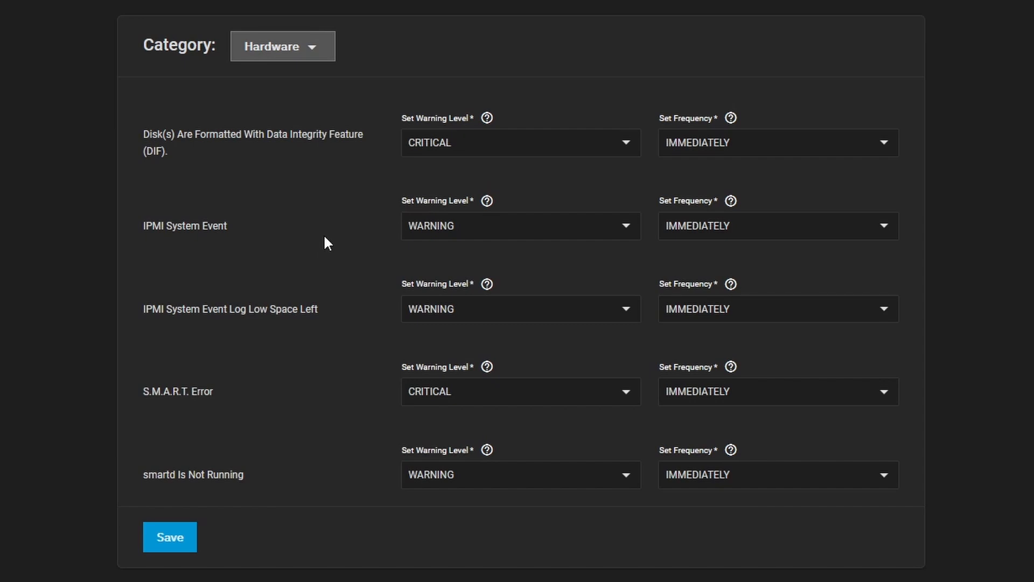
click(282, 46)
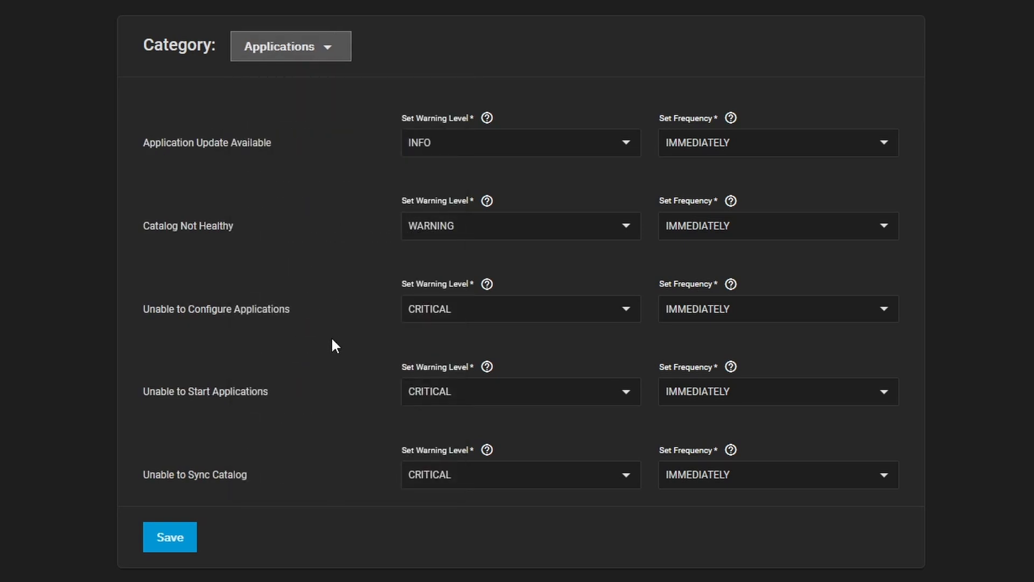
mouse_move(367, 335)
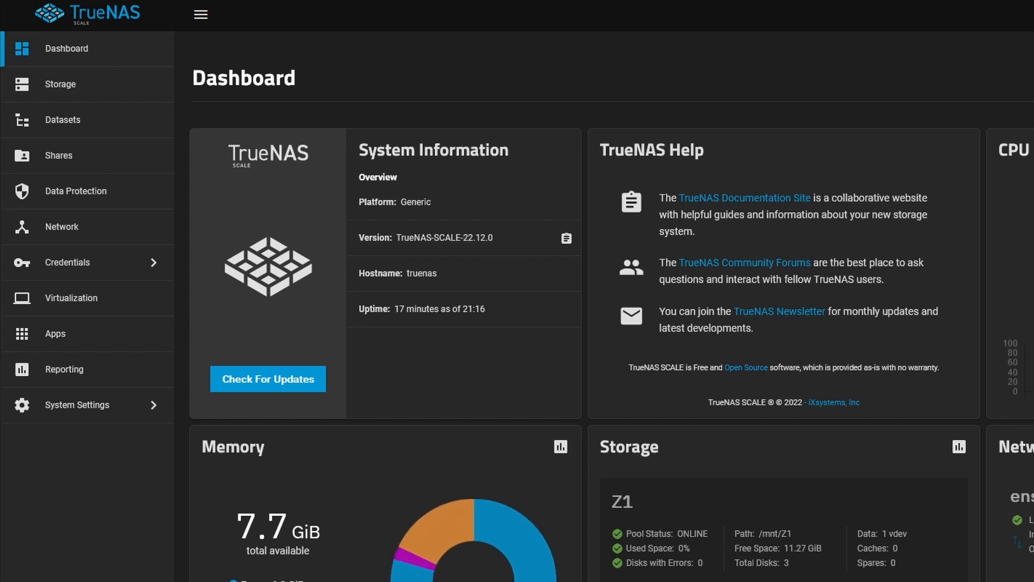
Open the Storage Dashboard showing pool Z1 at 0.2% usage and healthy.
click(60, 84)
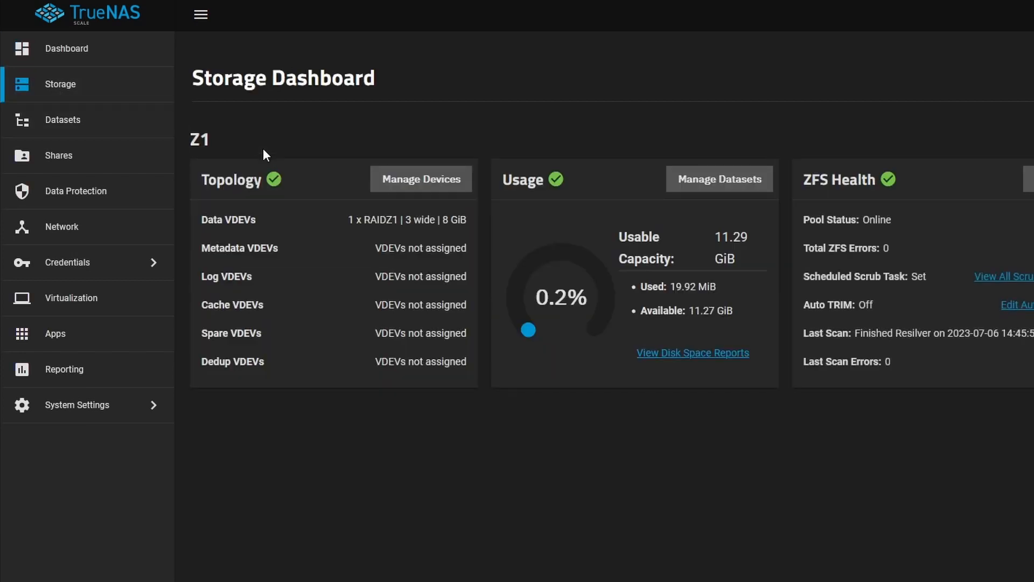
mouse_move(483, 280)
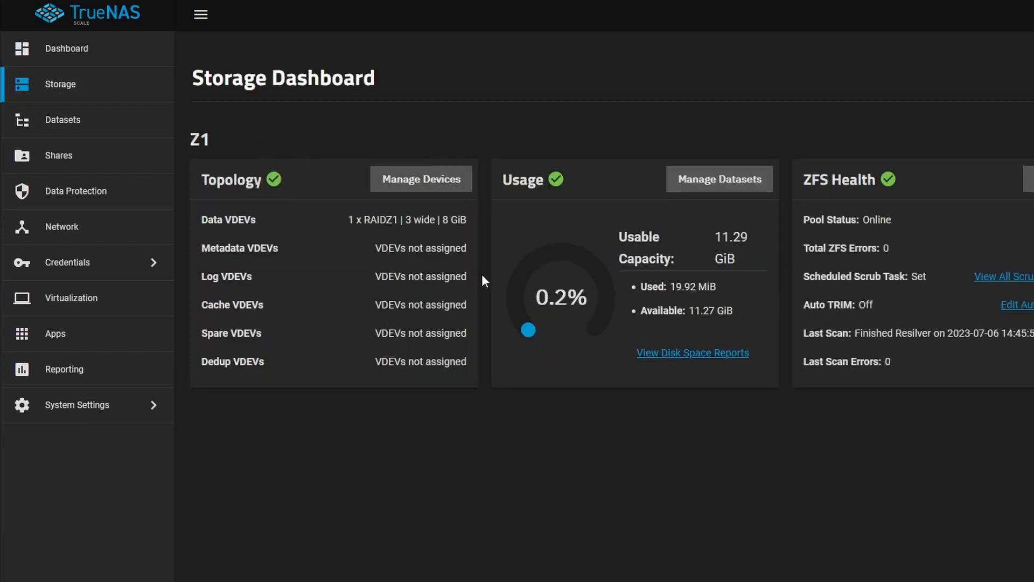
mouse_move(664, 434)
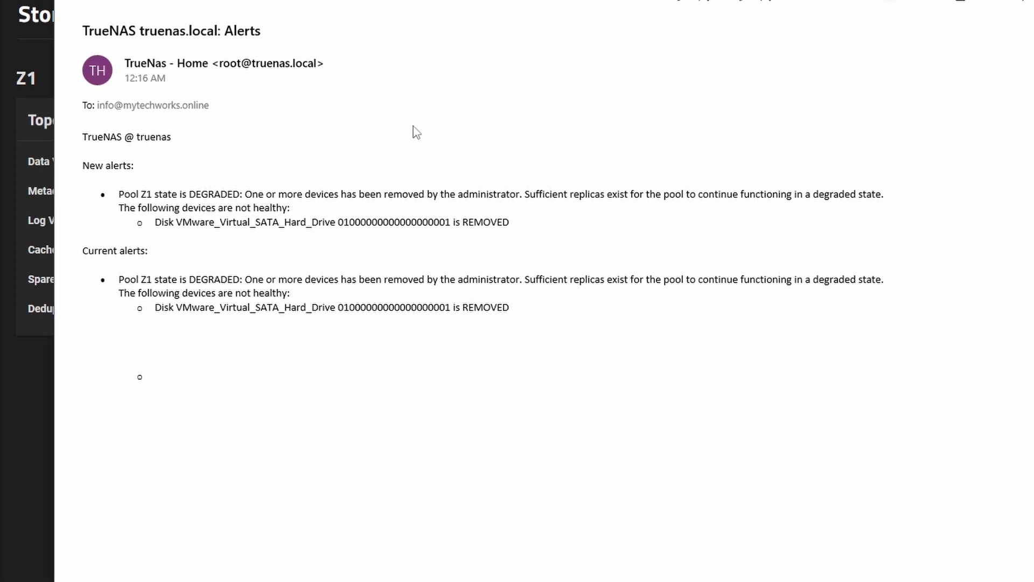
Highlight the email text reporting pool Z1 as DEGRADED with a removed disk.
drag(82, 136, 338, 278)
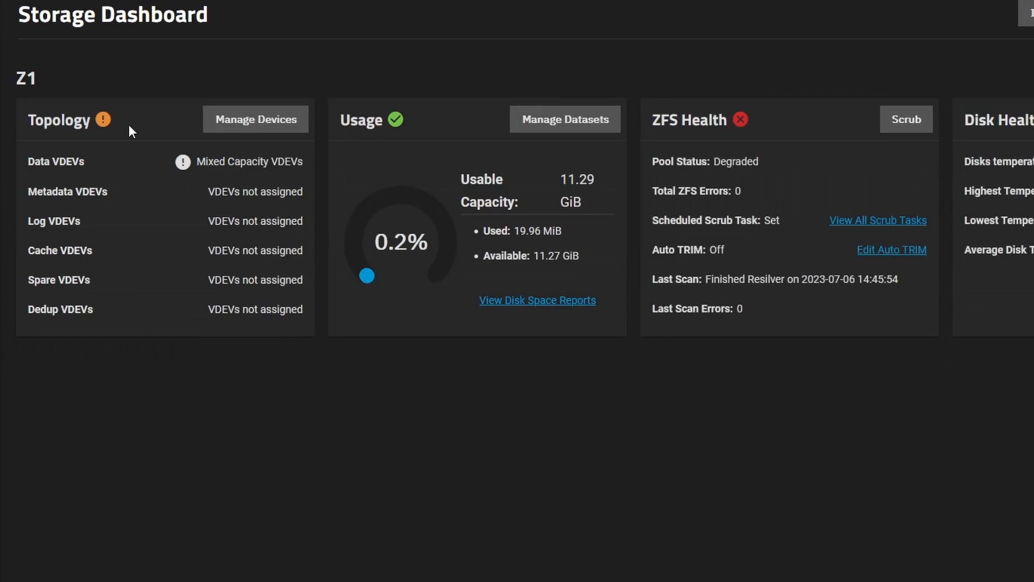
Refresh the dashboard to confirm Z1 is online and check the alerts list.
click(256, 120)
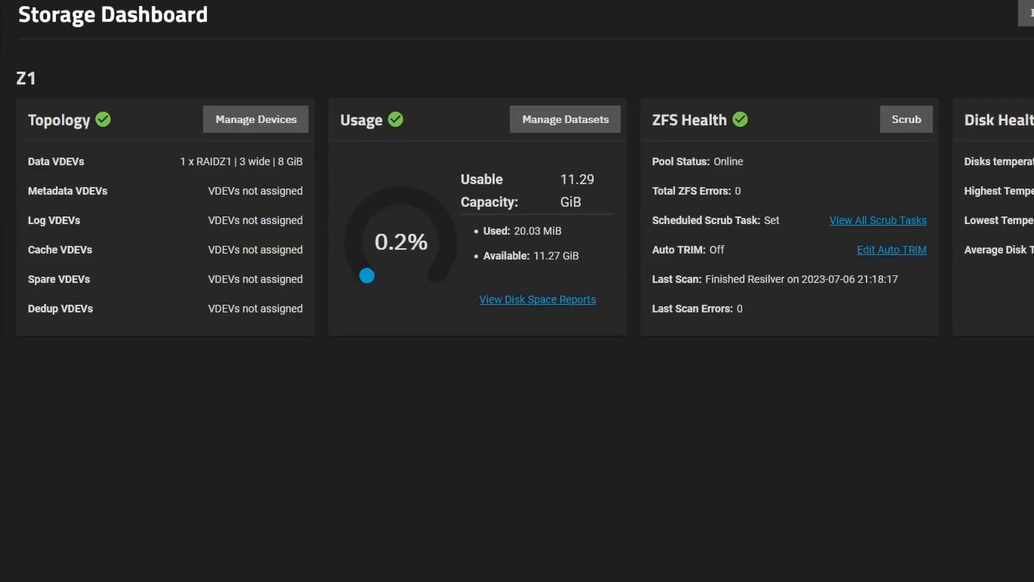
click(1020, 22)
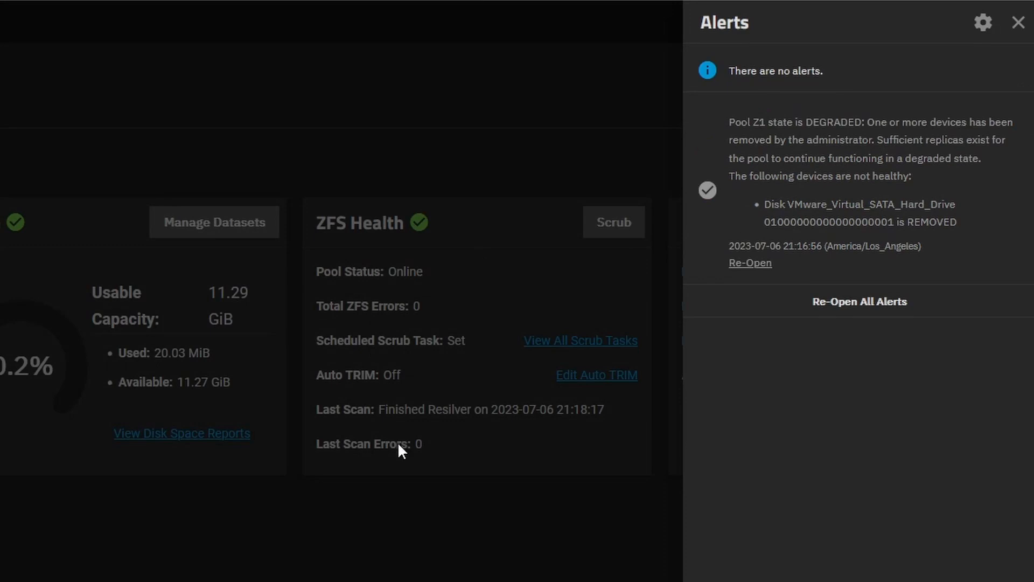
click(1018, 21)
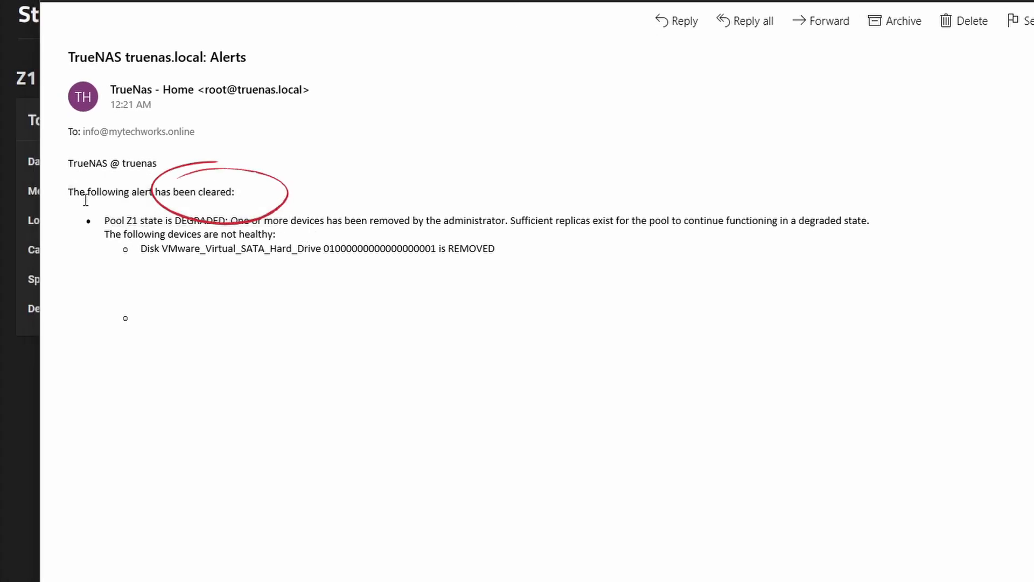
Highlight the email line saying the pool Z1 degraded alert was cleared.
drag(68, 191, 239, 229)
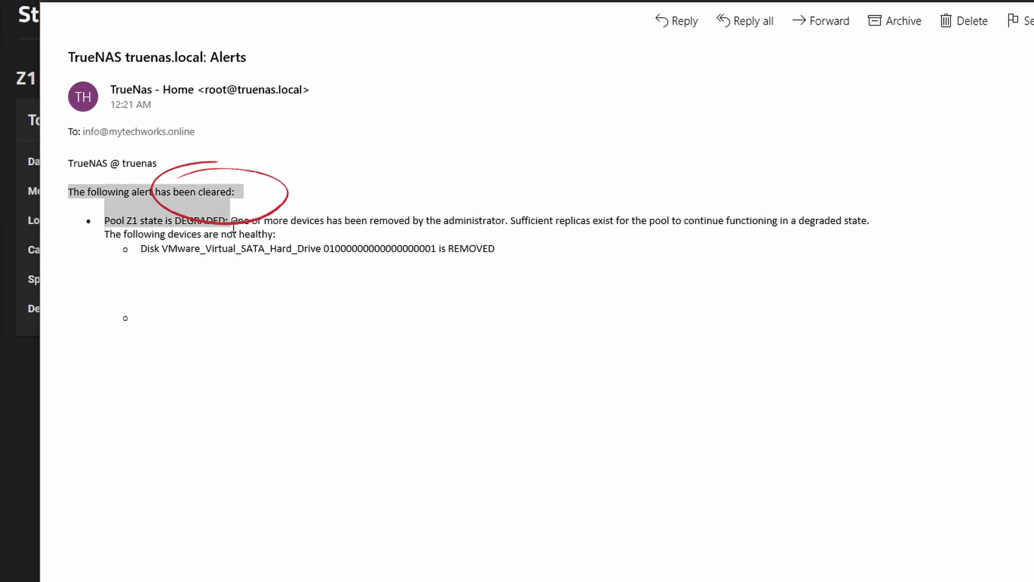